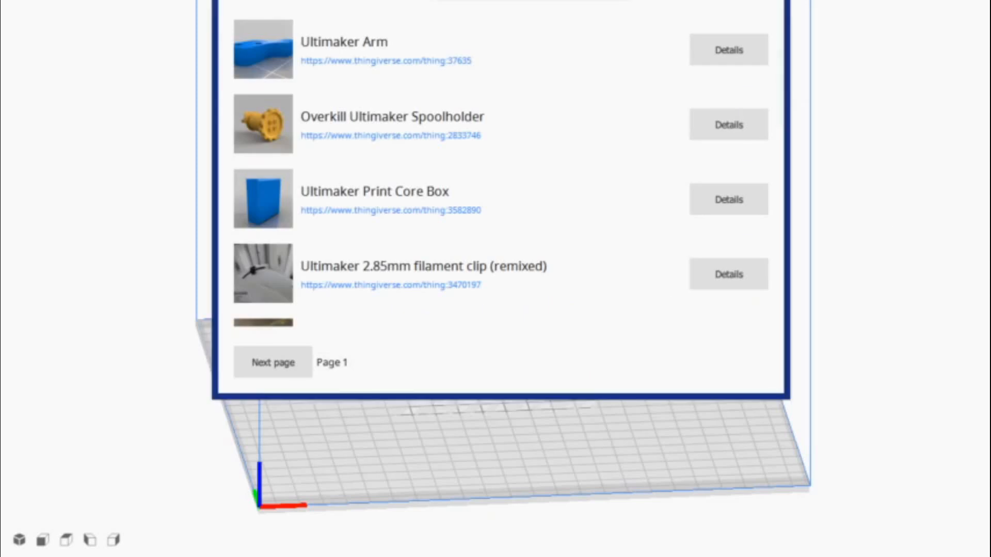
Browse page 1 of the Thingiverse V-slot results, then load page 2
left_click(272, 362)
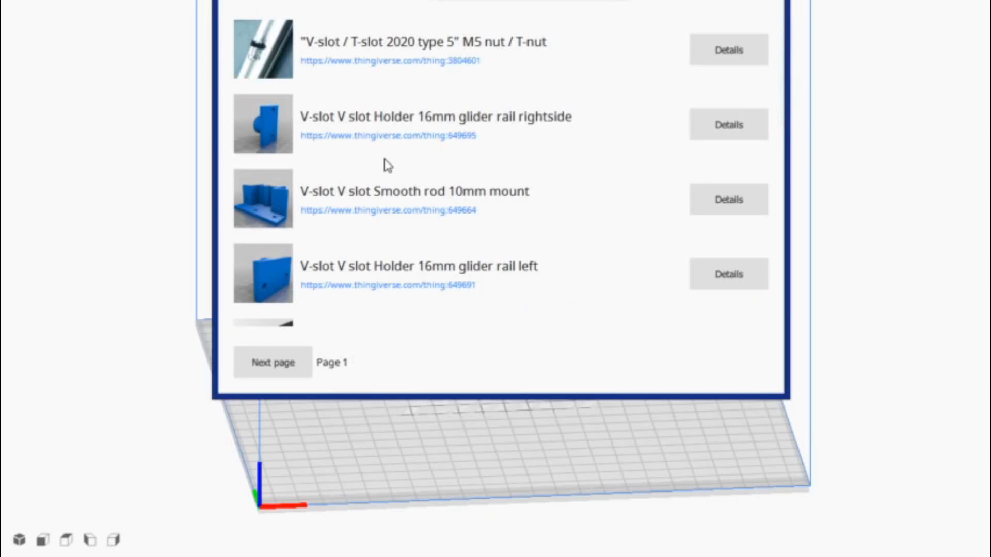
scroll("down", 3)
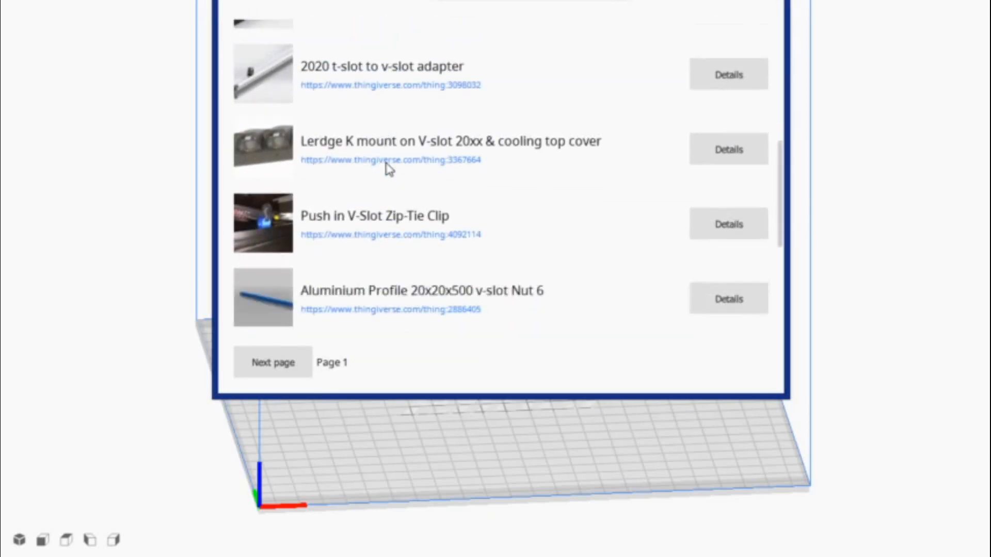
scroll("down", 3)
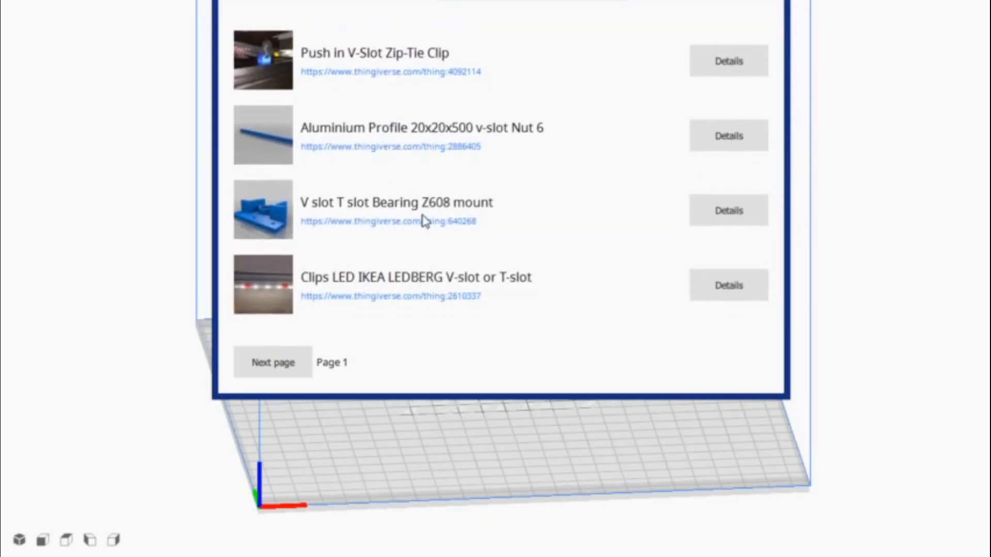
mouse_move(450, 141)
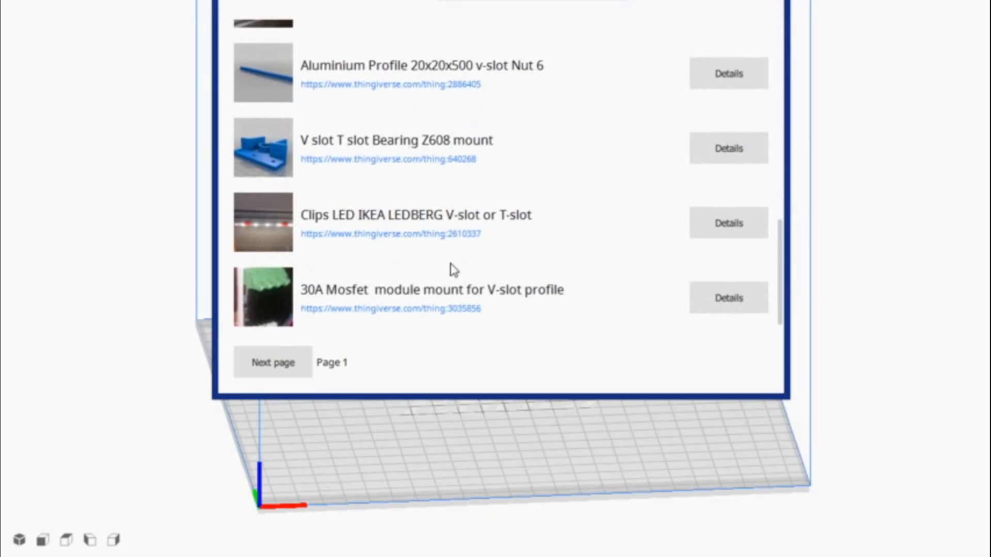
scroll("up", 3)
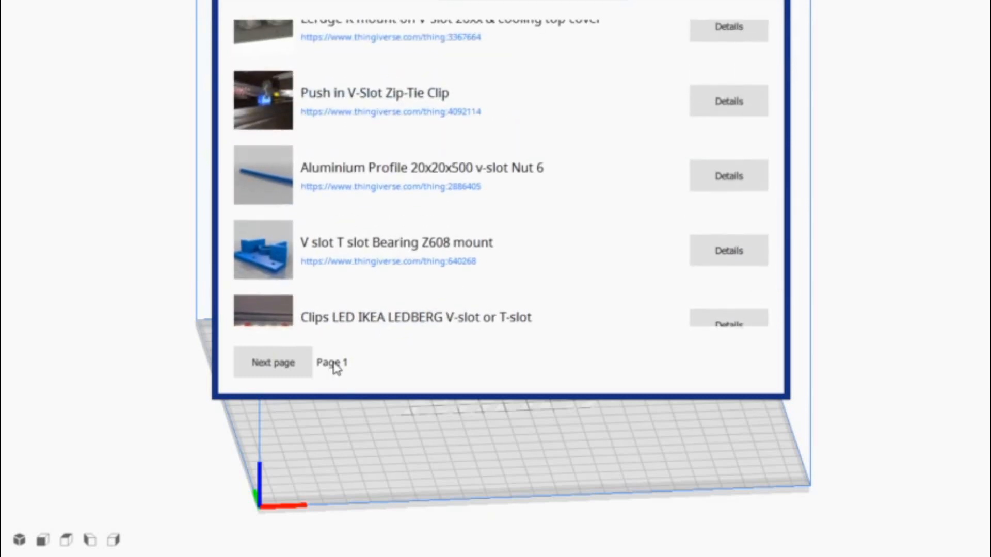
mouse_move(335, 371)
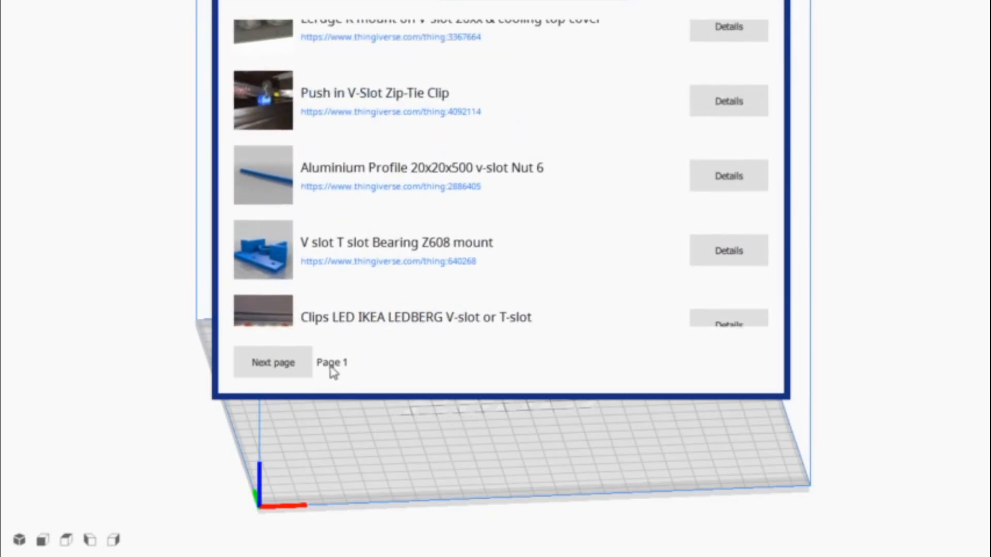
left_click(272, 362)
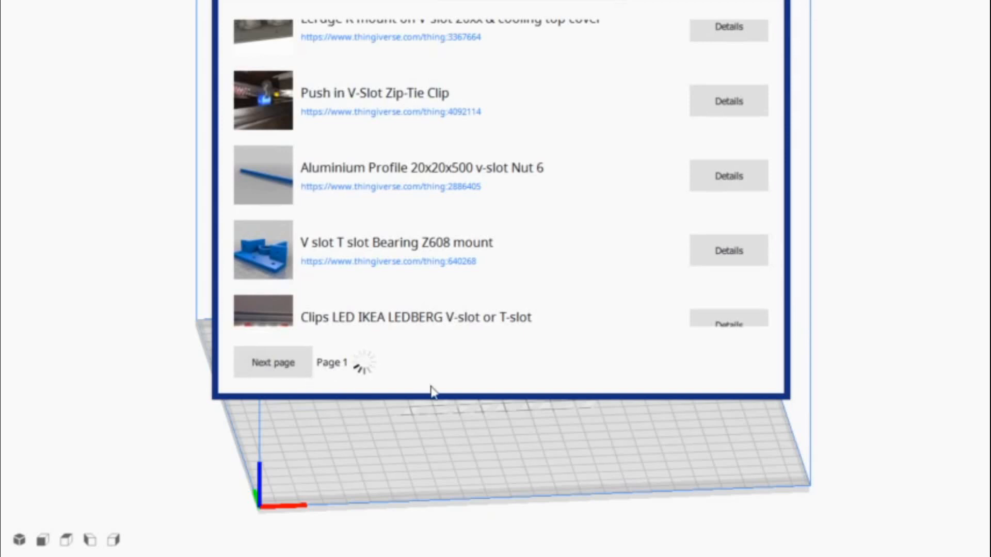
left_click(272, 363)
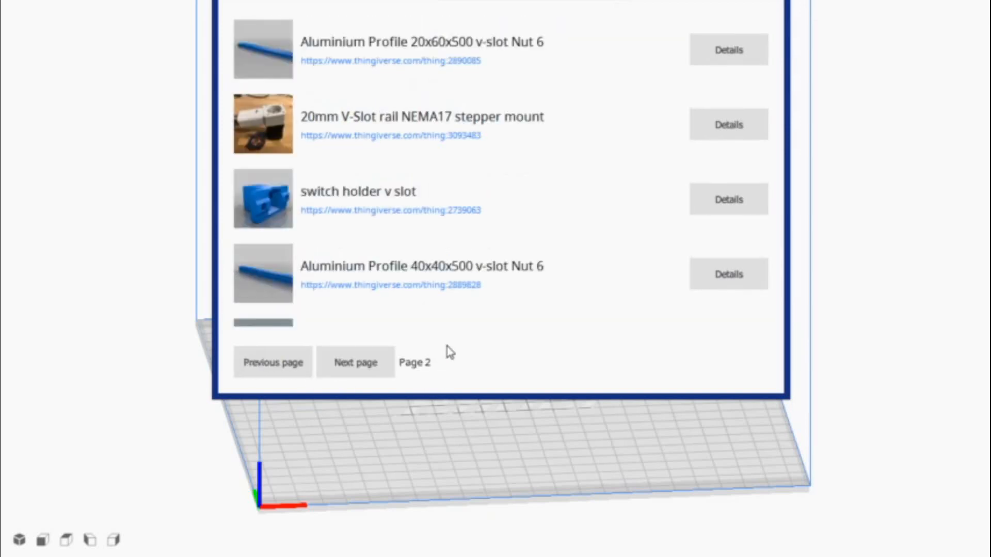
mouse_move(411, 54)
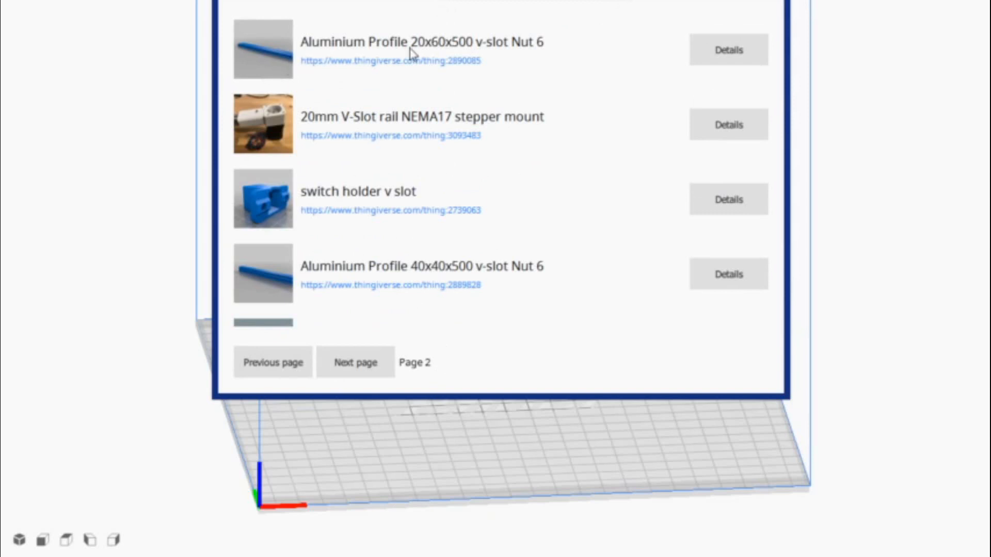
mouse_move(558, 327)
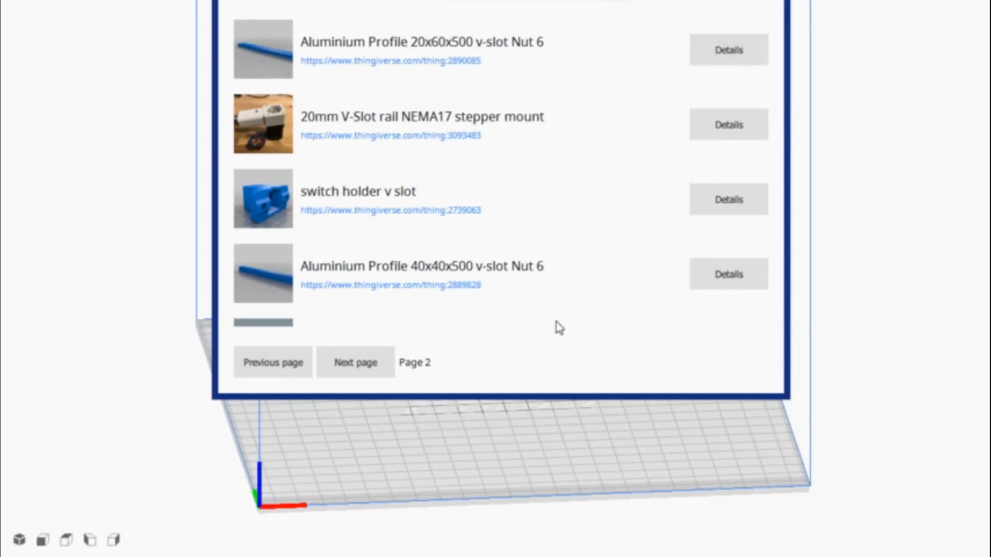
View details for 'Aluminium Profile 20x60x500 v-slot Nut 6' and its single STL file
left_click(728, 50)
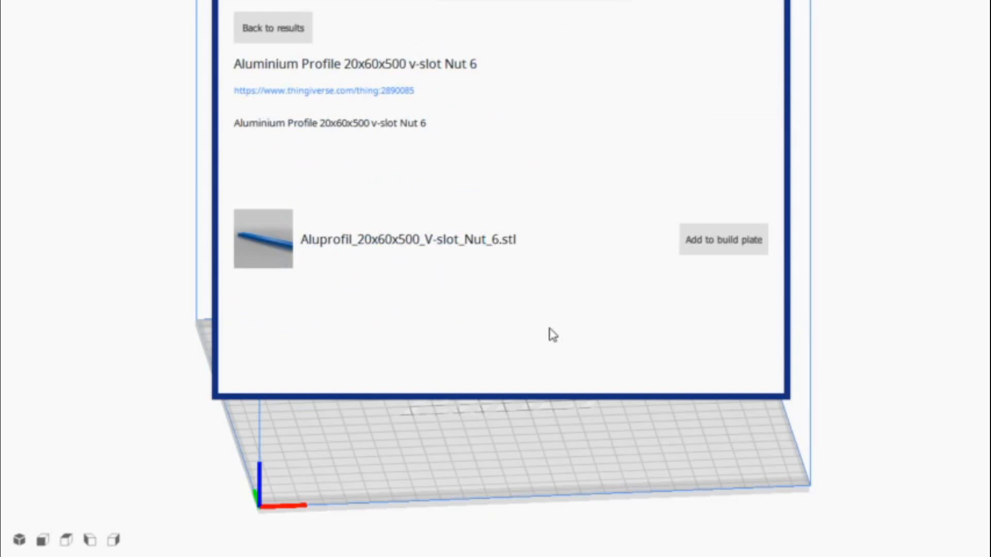
left_click(723, 239)
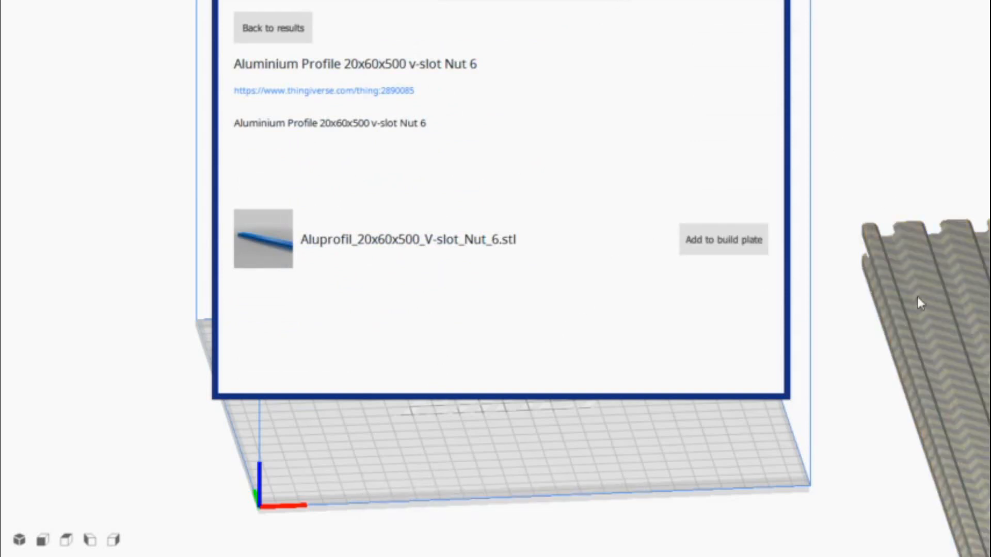
left_click(722, 239)
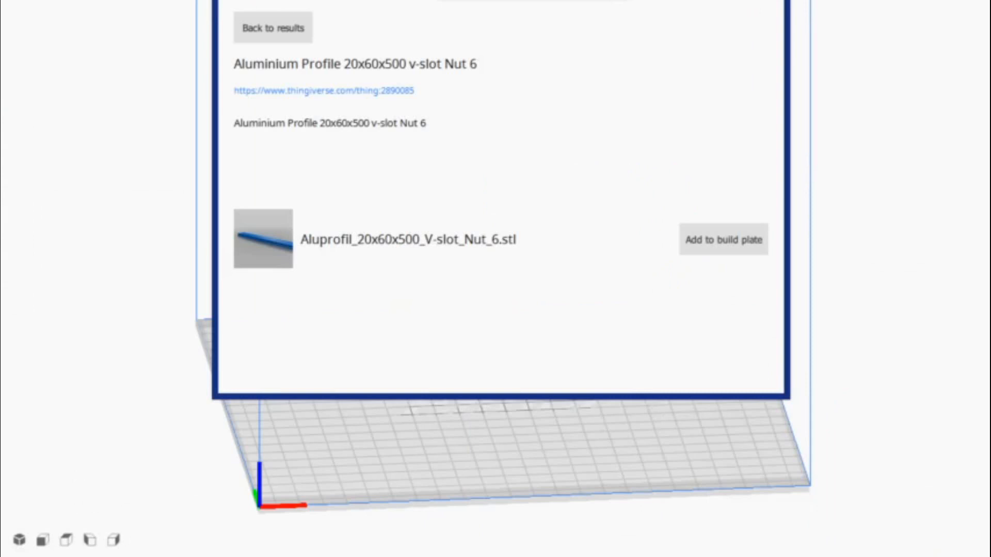
Return to the search results and open the '130 v slot 2040' model details
left_click(273, 28)
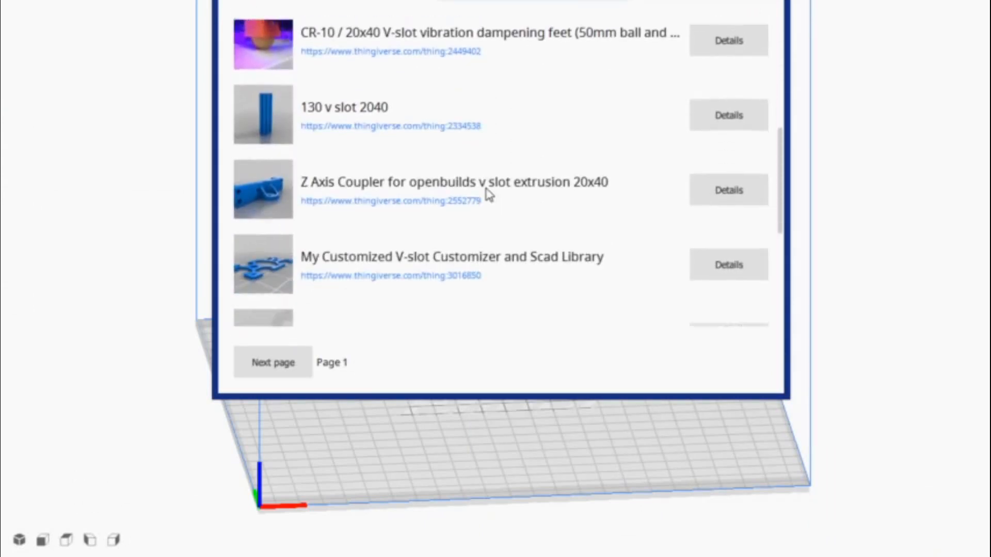
scroll("down", 3)
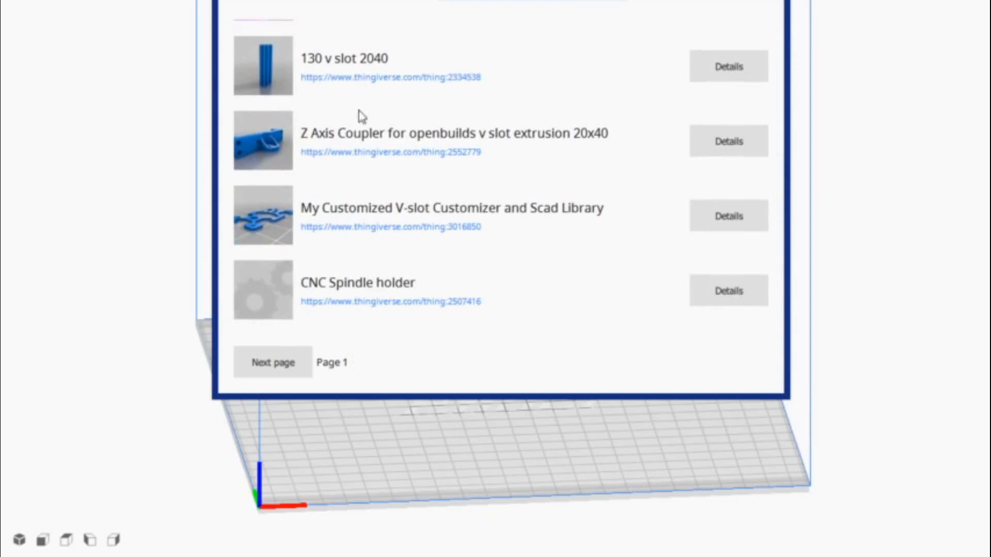
mouse_move(373, 70)
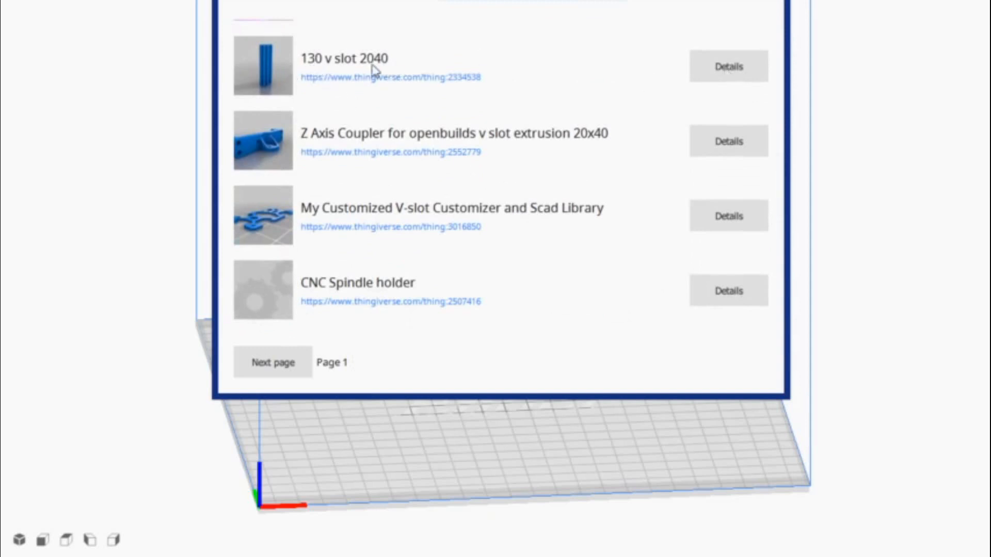
mouse_move(738, 69)
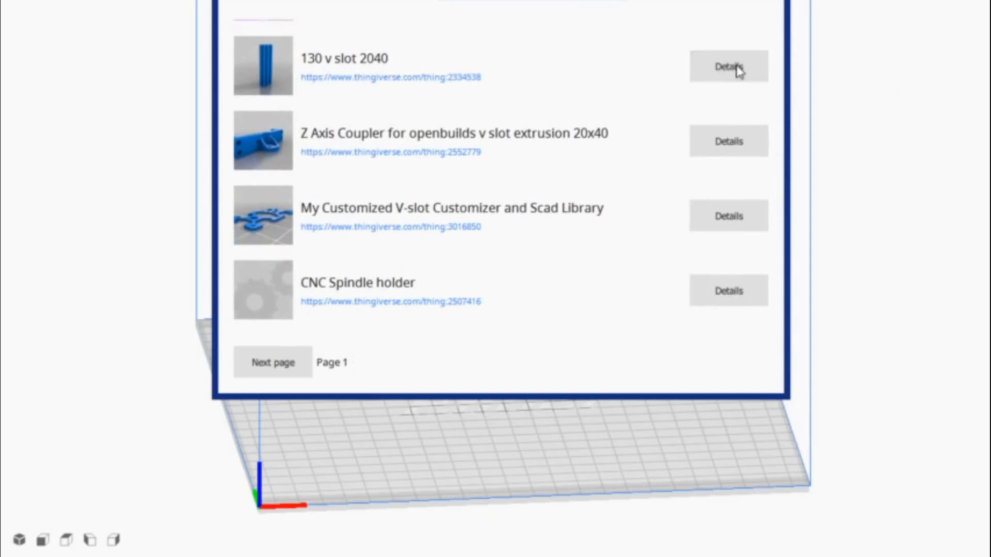
mouse_move(729, 84)
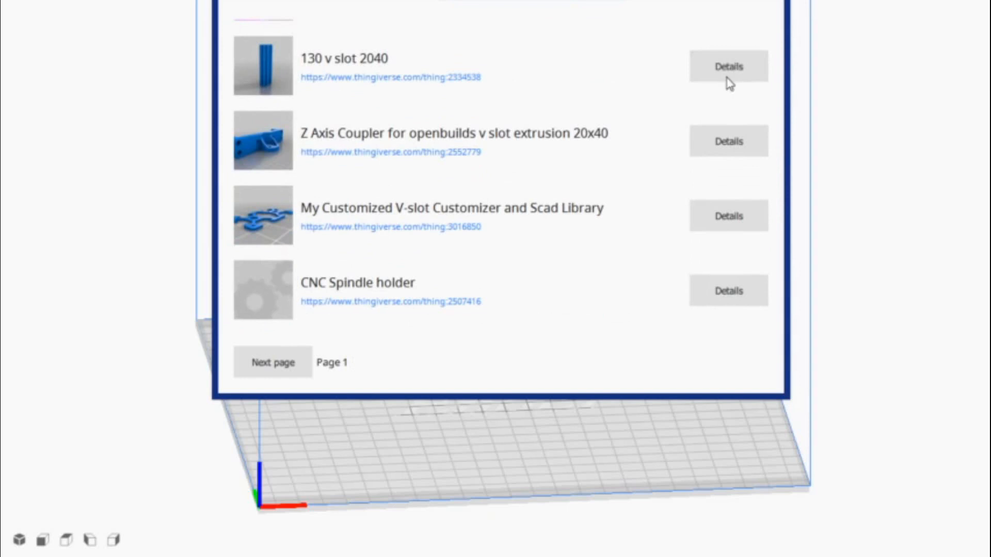
left_click(728, 66)
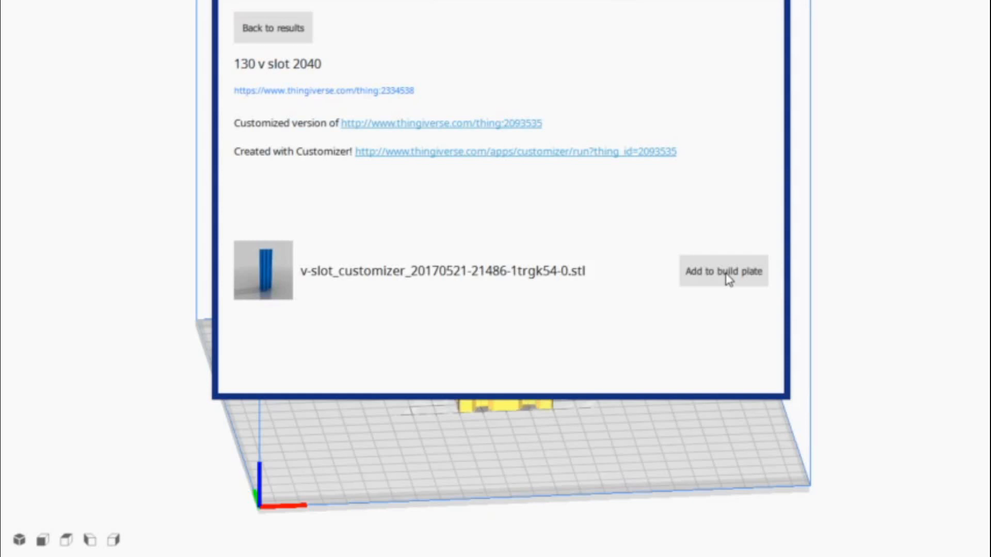
Place the '130 v slot 2040' extrusion on the build plate at 40 x 20 x 130 mm
left_click(723, 271)
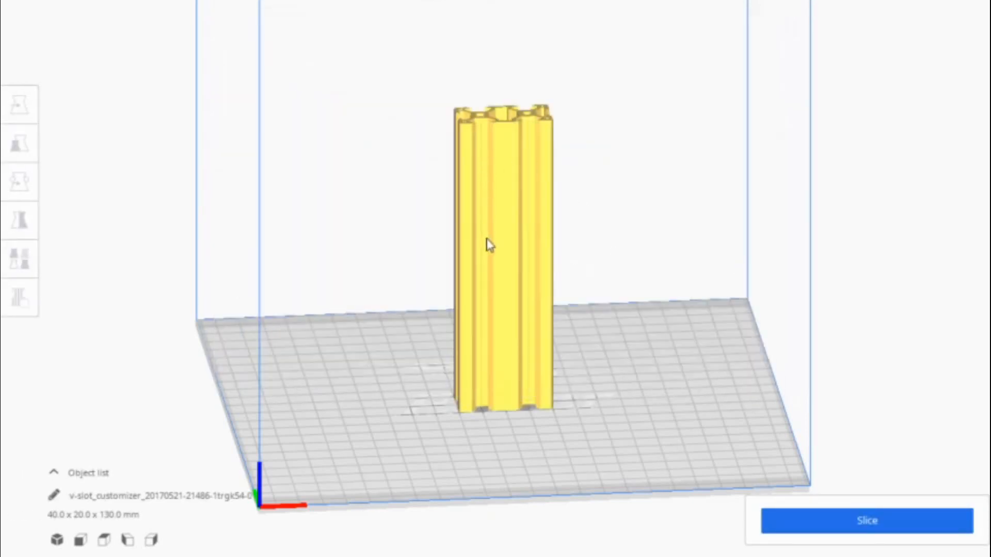
mouse_move(517, 292)
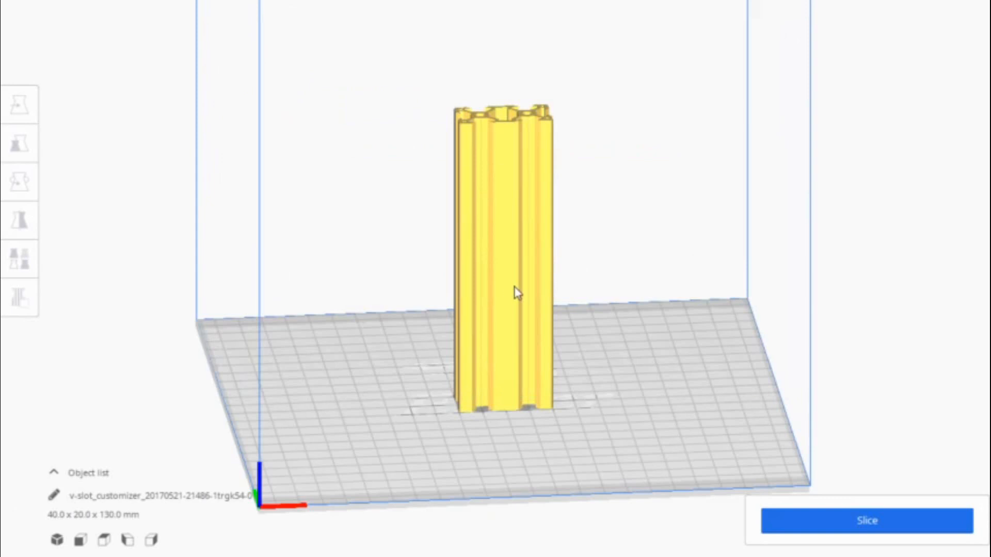
mouse_move(501, 267)
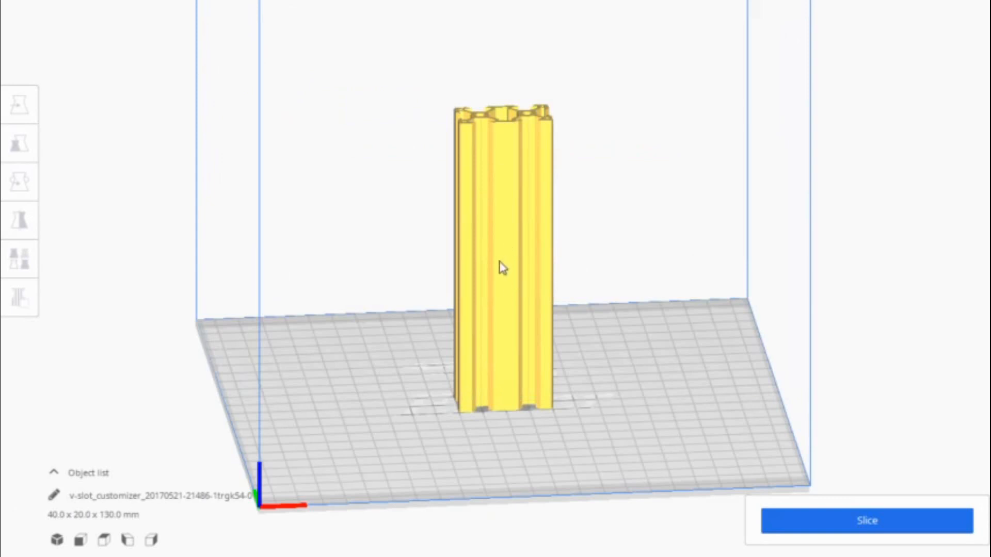
mouse_move(507, 228)
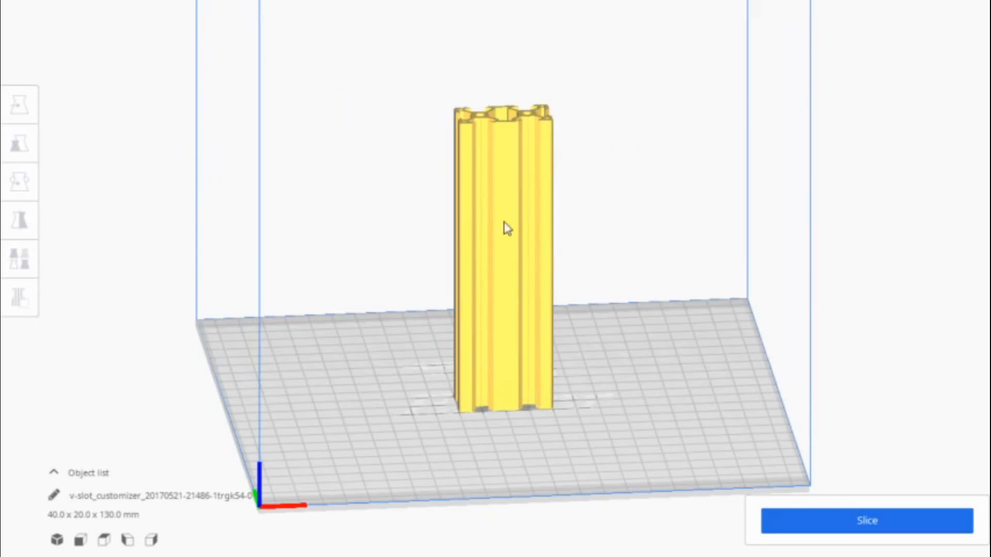
mouse_move(514, 282)
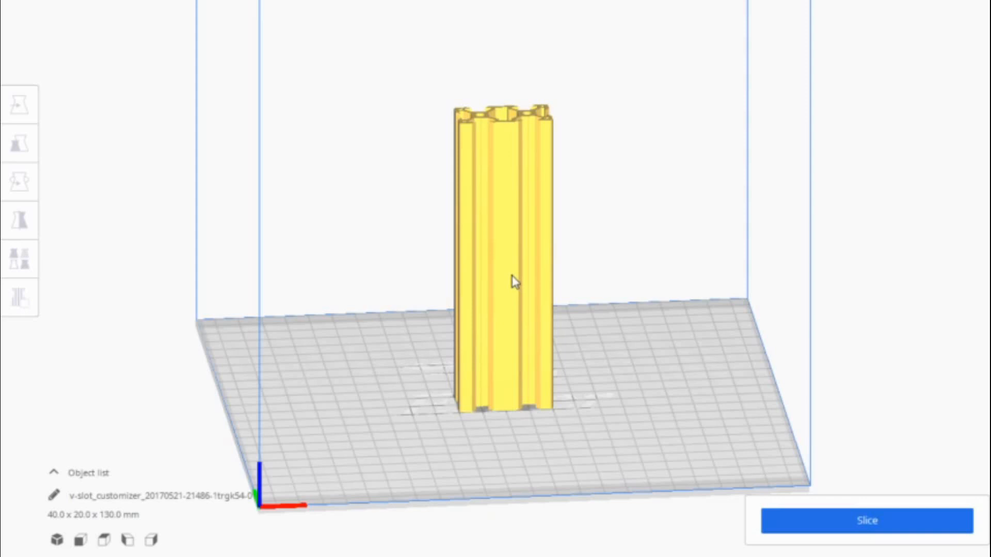
mouse_move(504, 279)
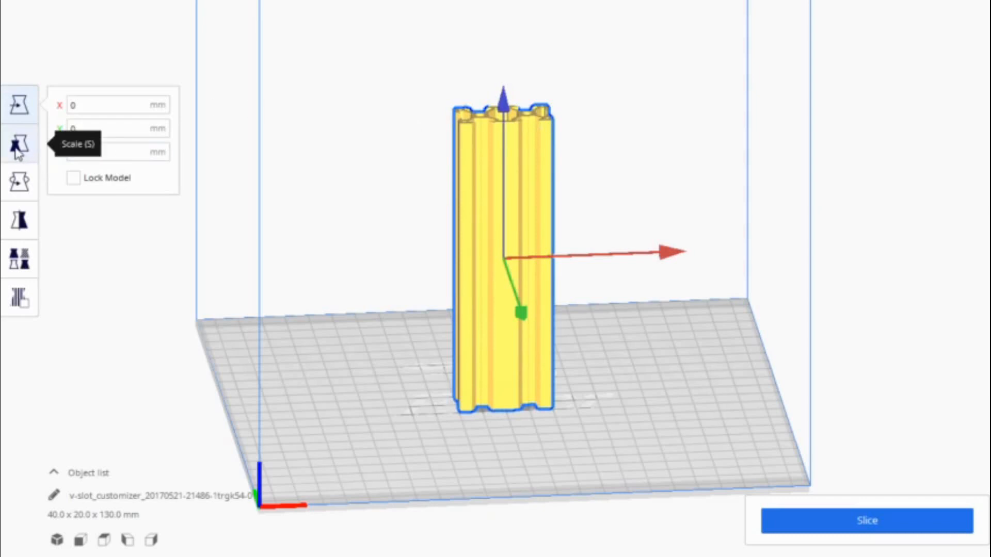
Open the Scale tool and turn off Uniform Scaling for the extrusion
left_click(19, 143)
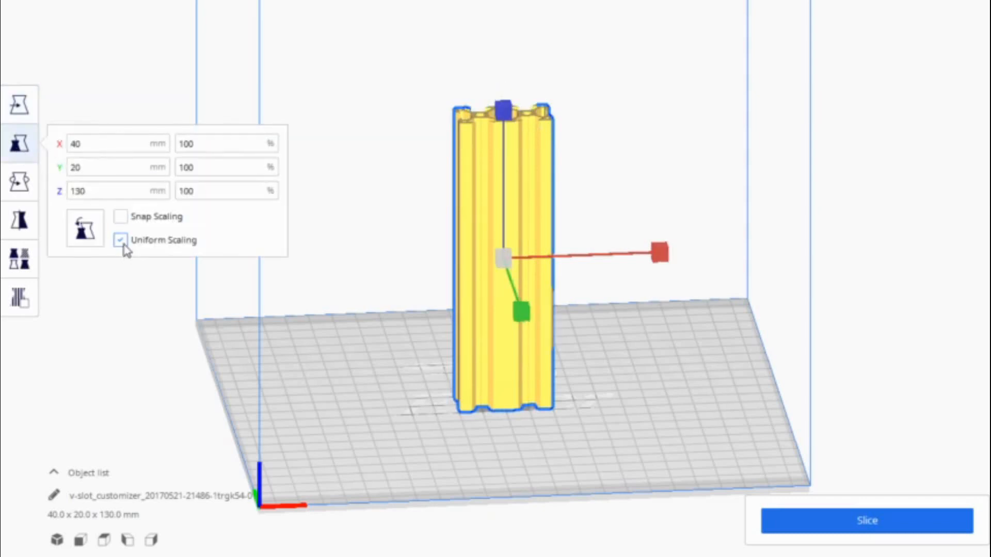
left_click(120, 240)
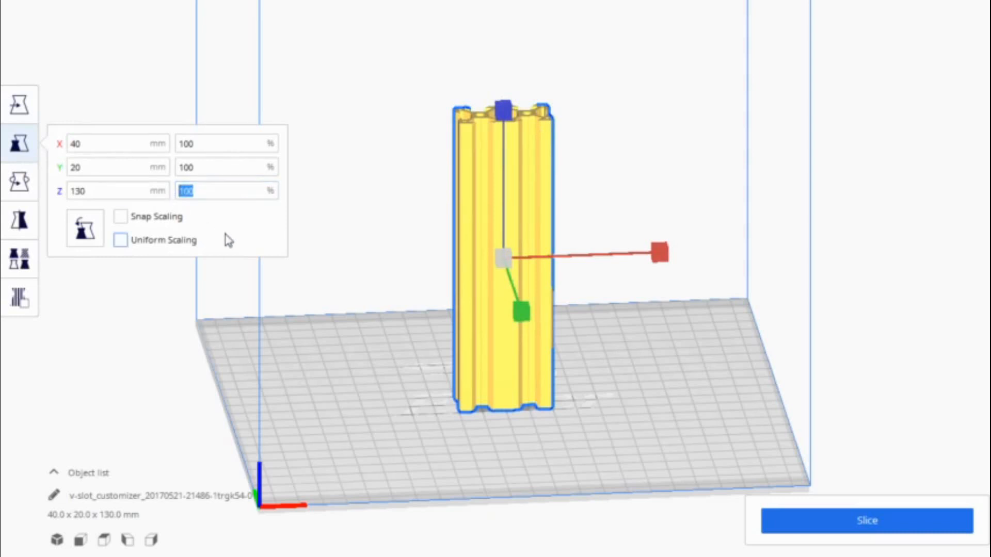
mouse_move(231, 241)
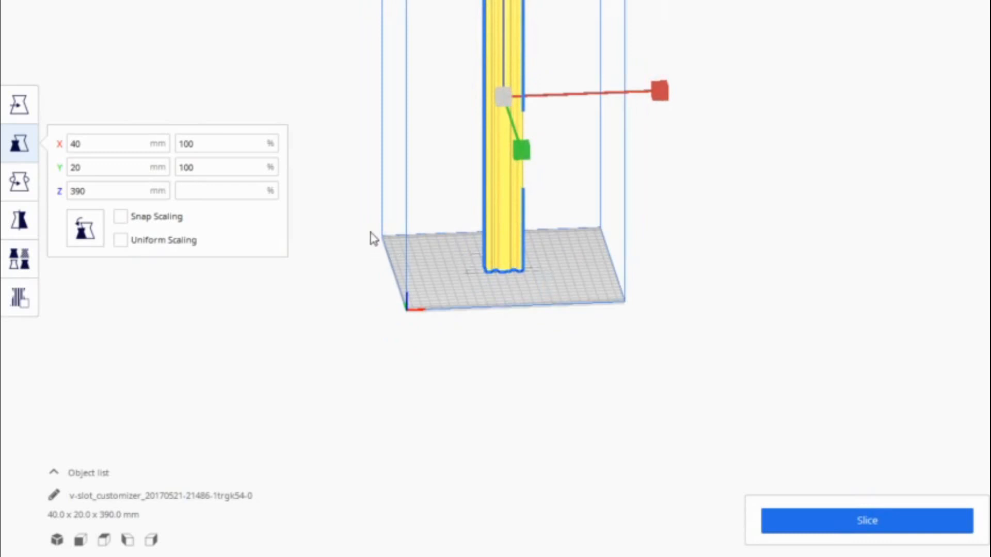
Set the Z scale to about 269%, making the extrusion roughly 350 mm tall
type("285")
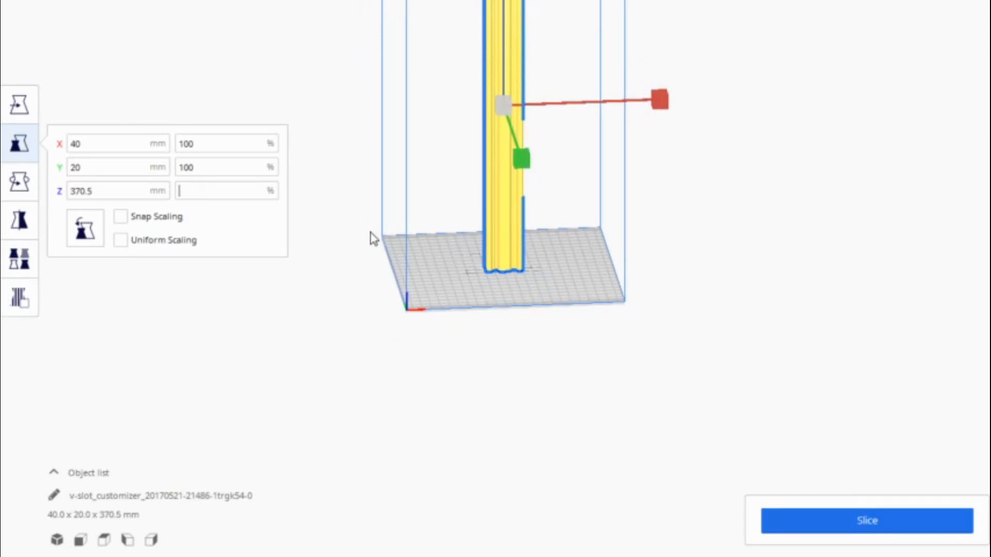
type("2")
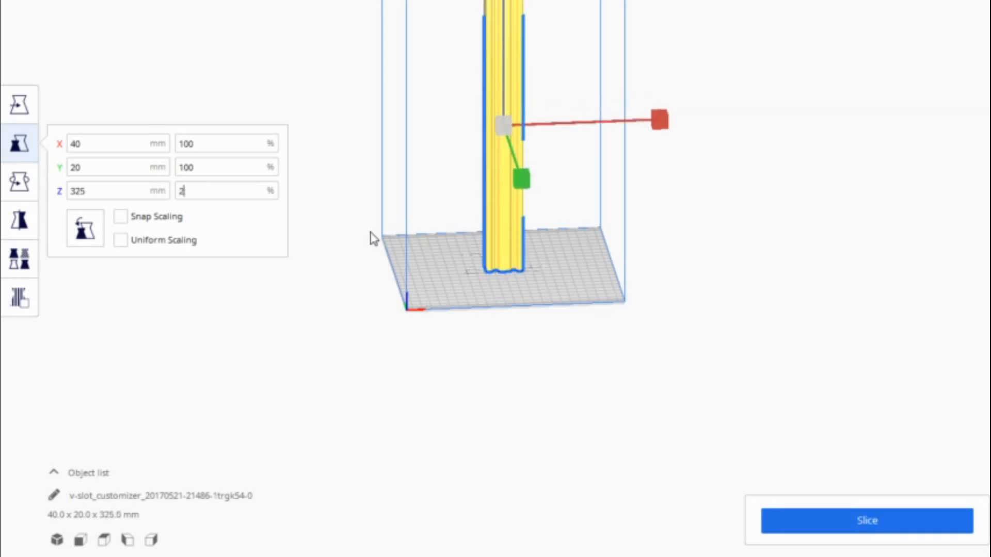
type("338")
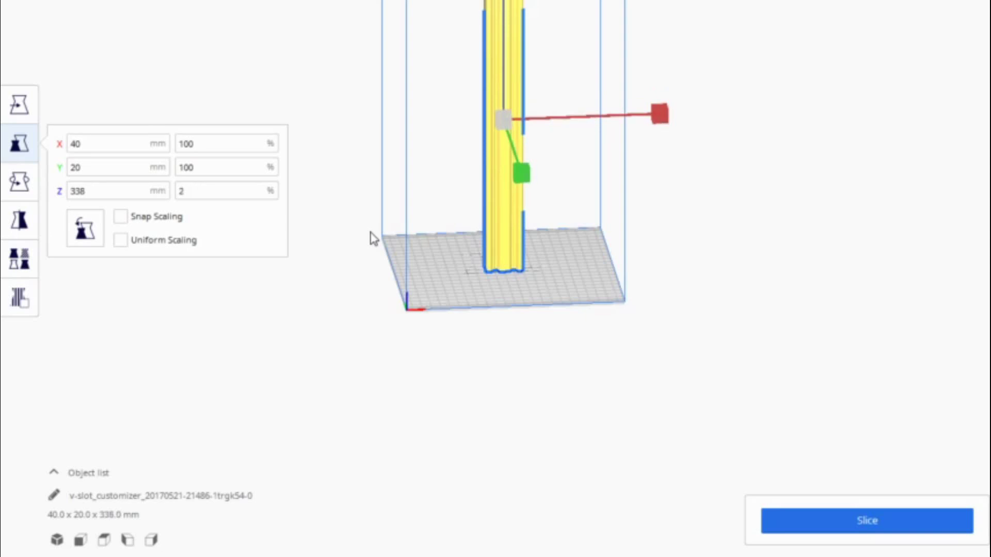
left_click(226, 191)
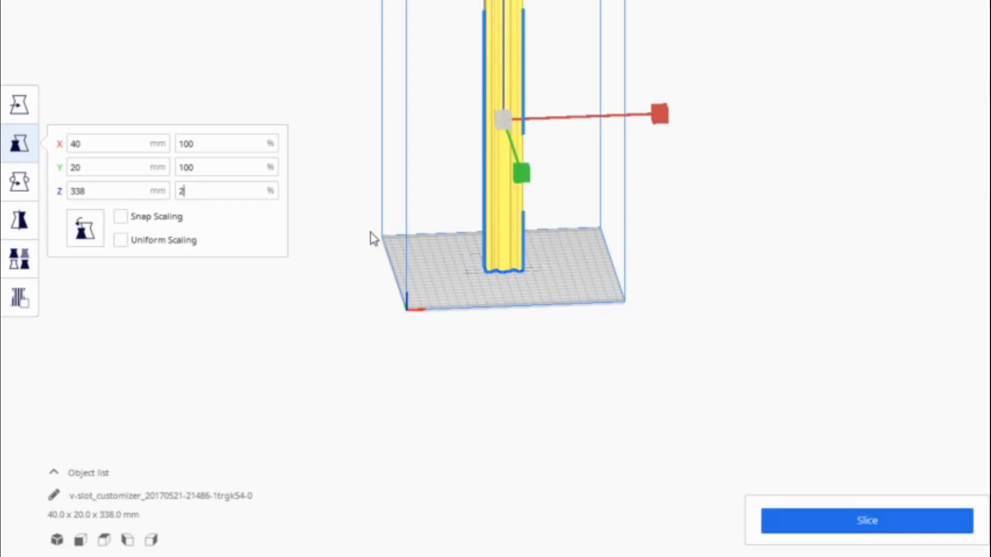
type("270")
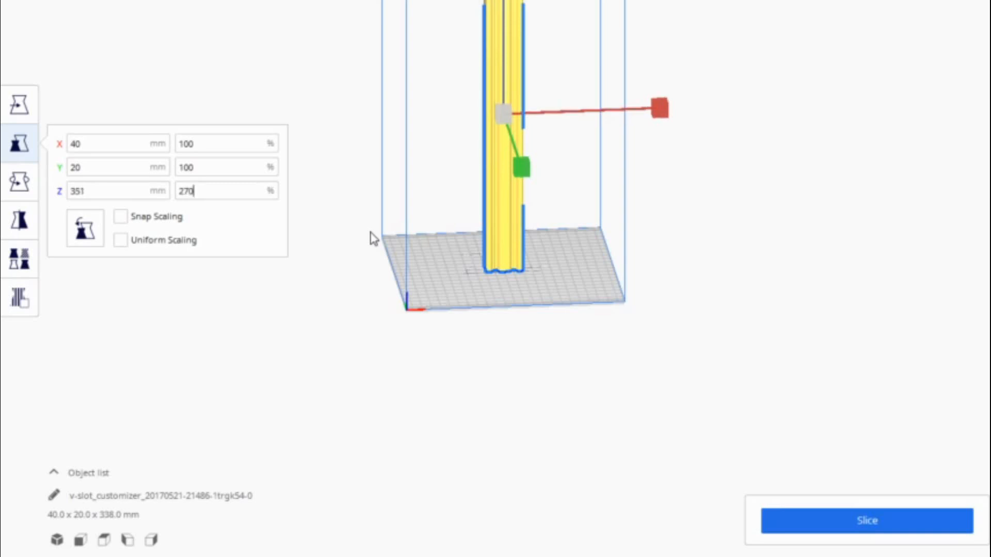
key("Backspace")
type("269")
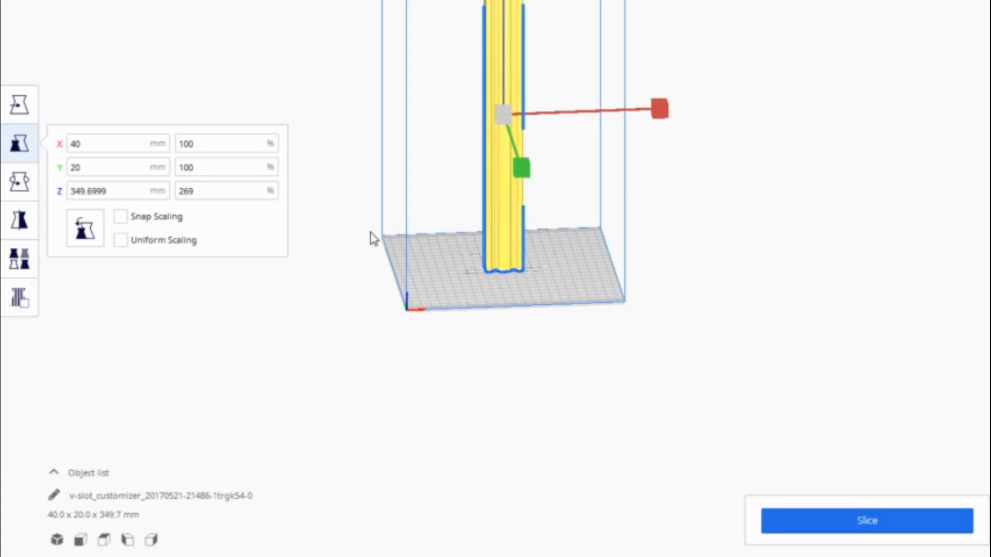
mouse_move(371, 240)
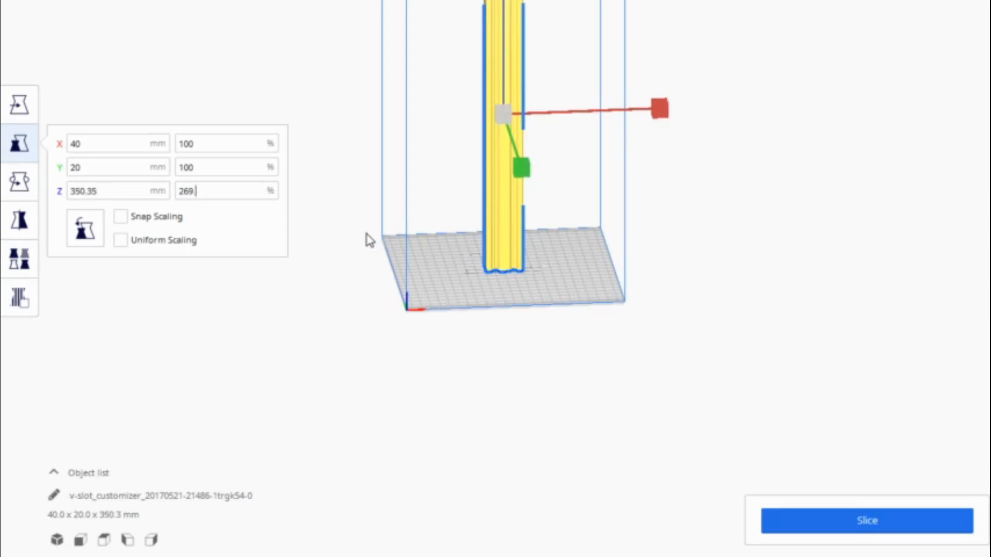
type(".3")
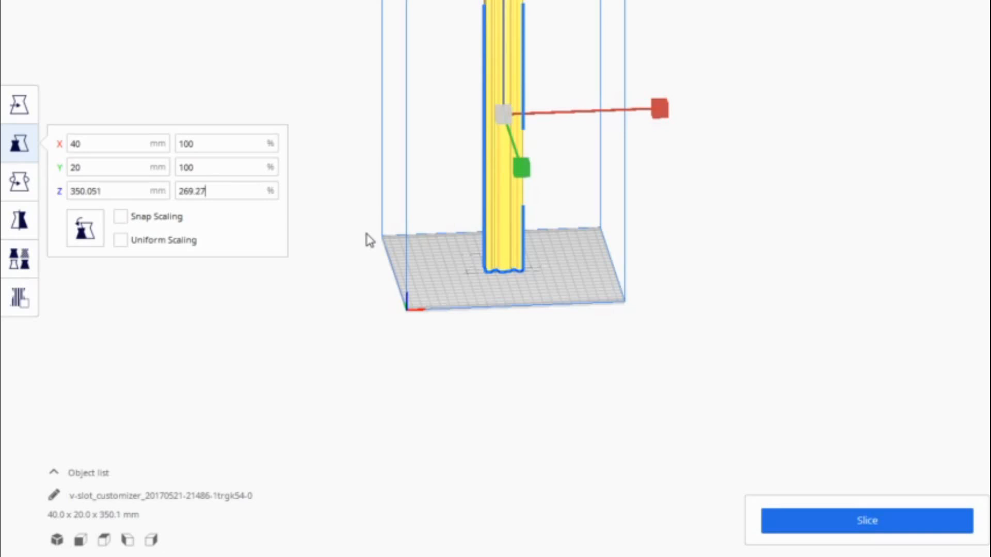
key("Backspace")
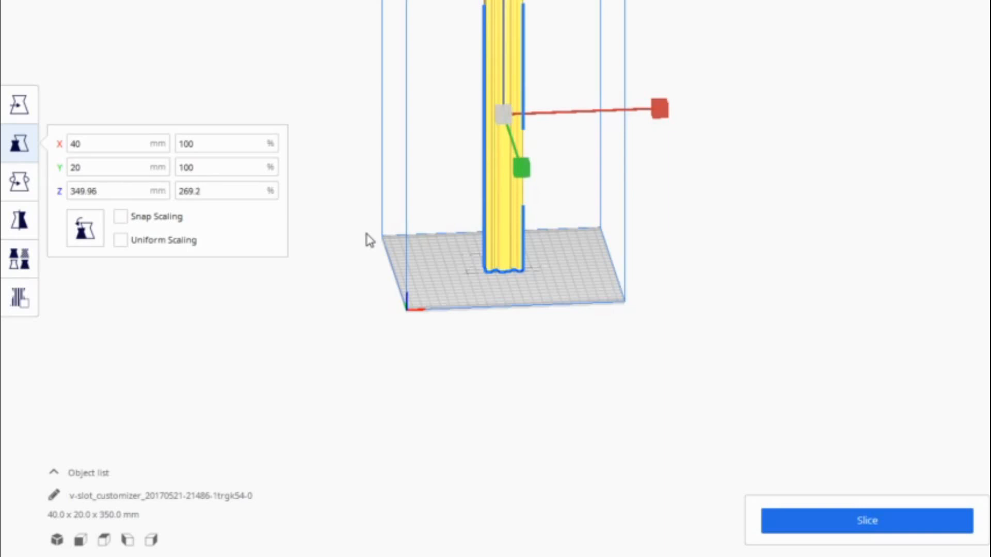
mouse_move(825, 508)
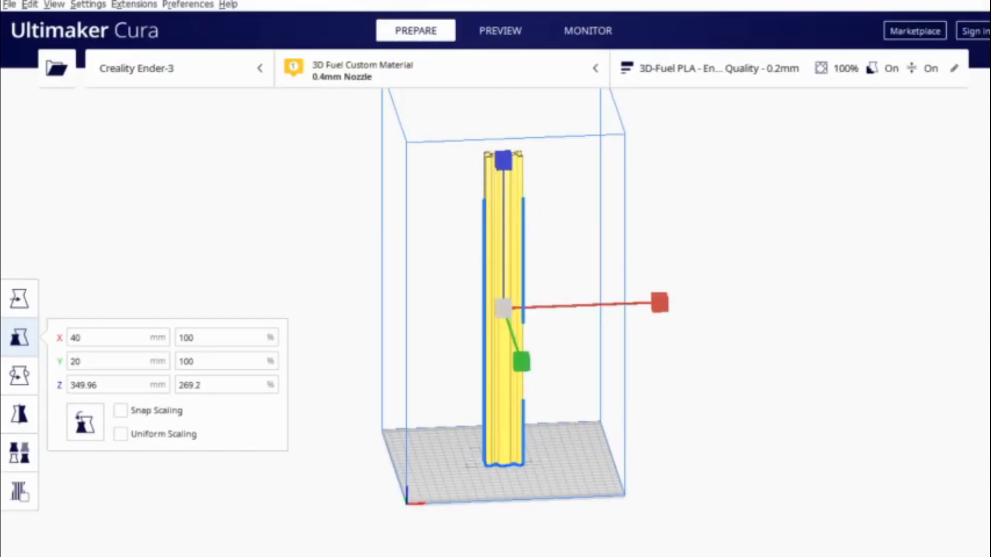
Open the custom print settings and set Layer Height to 0.16 mm
left_click(954, 68)
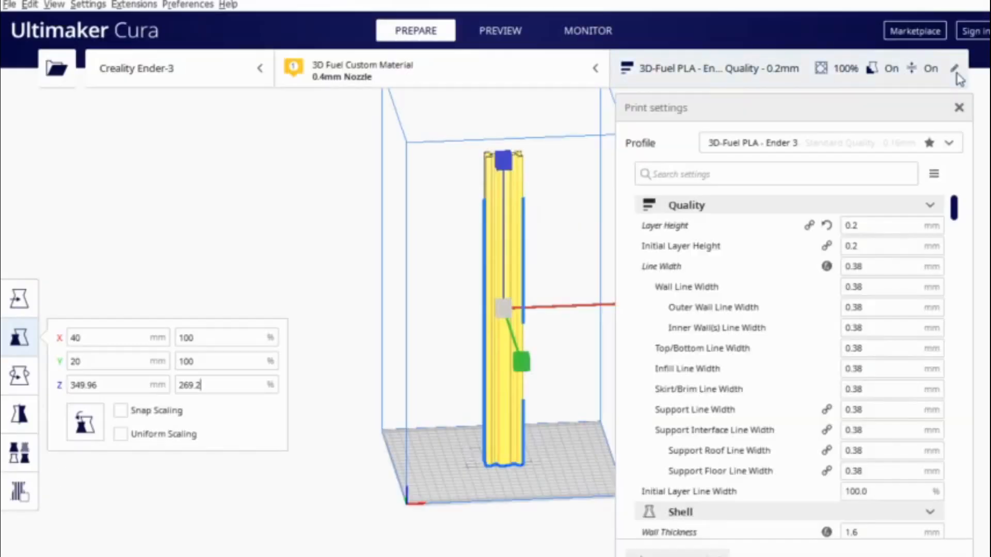
left_click(891, 225)
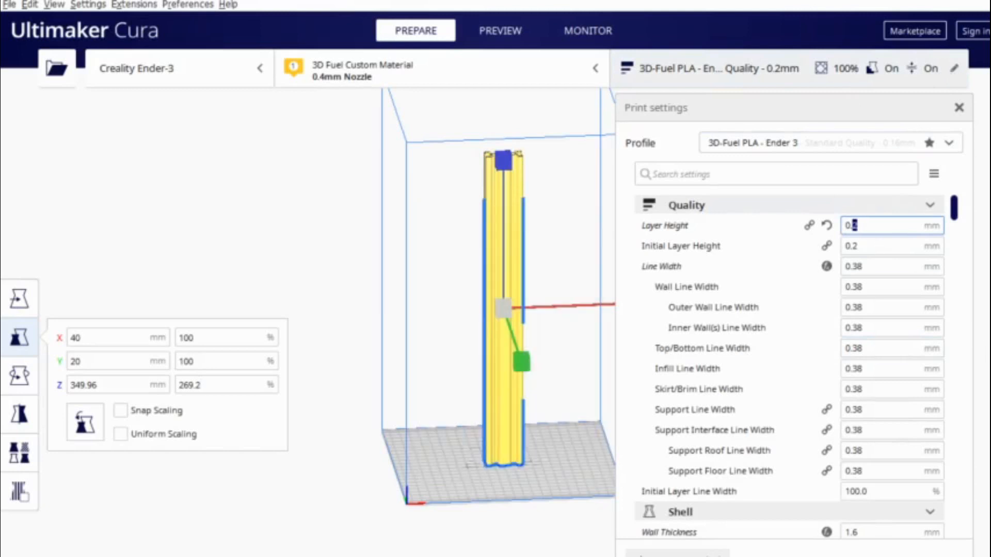
type("0.16")
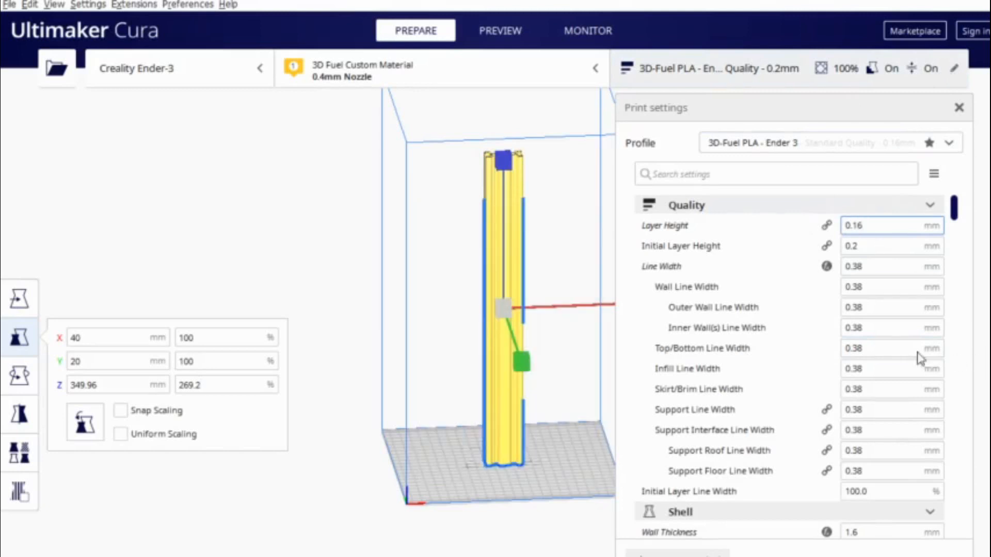
scroll("down", 3)
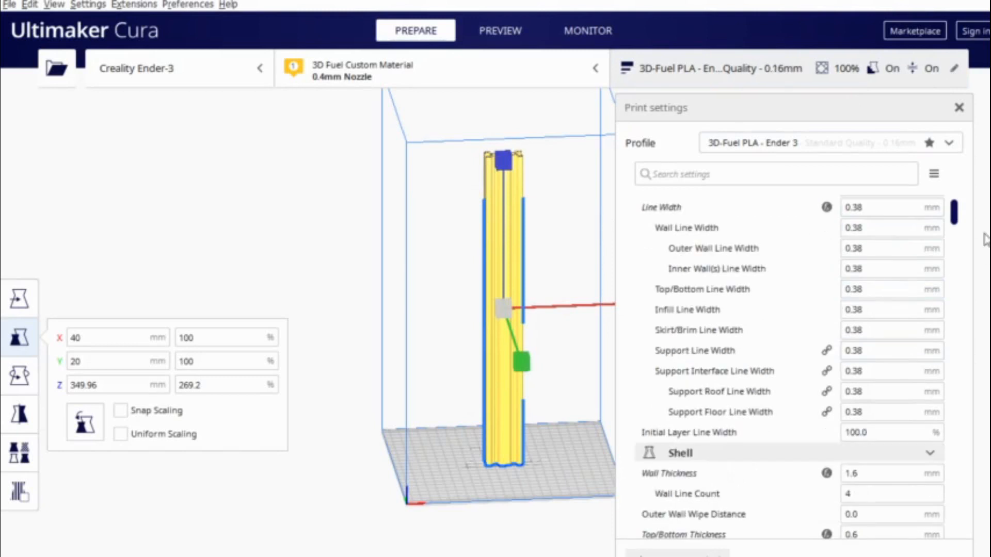
scroll("down", 3)
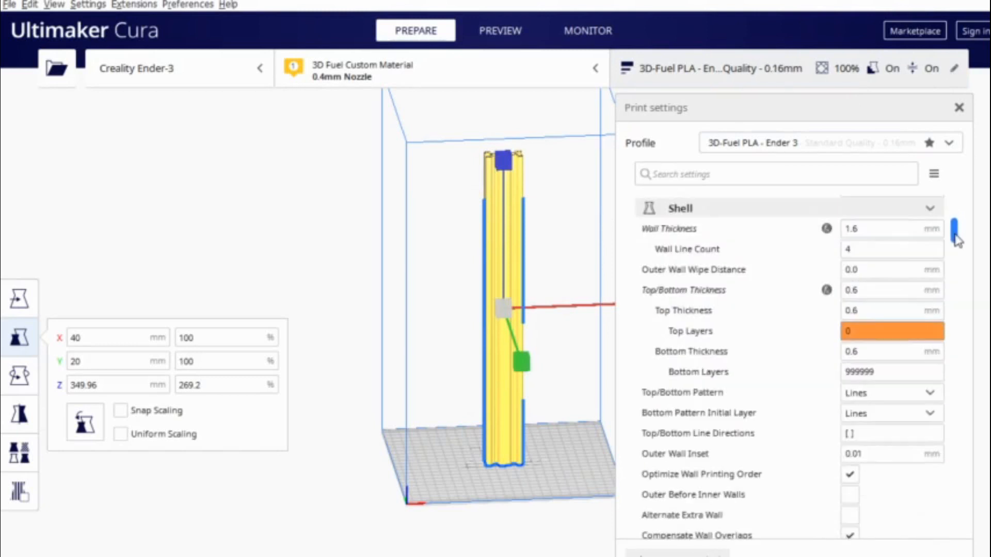
Edit wall line count and 25% infill density, and choose the Tri-Hexagon infill pattern
left_click(891, 248)
type("5")
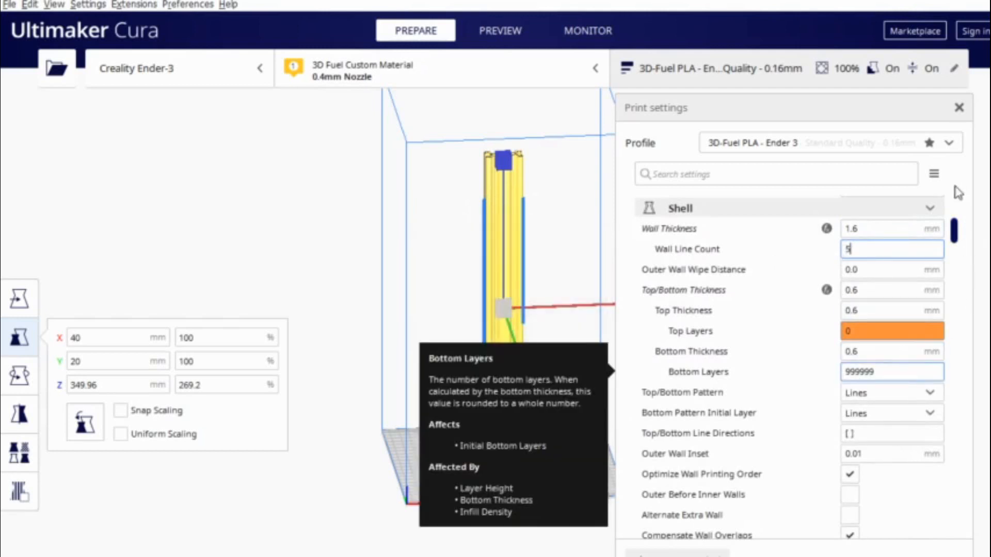
scroll("down", 3)
type("25")
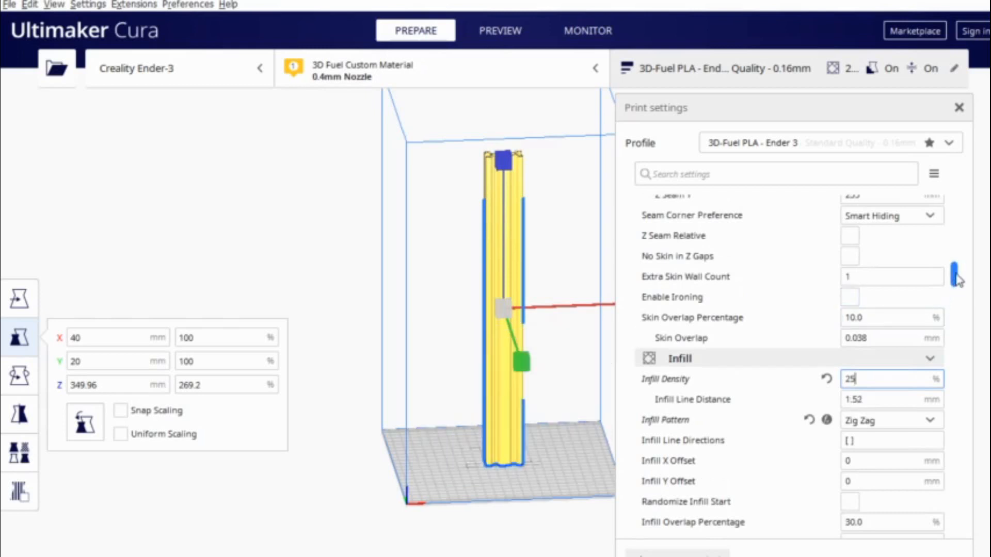
left_click(930, 332)
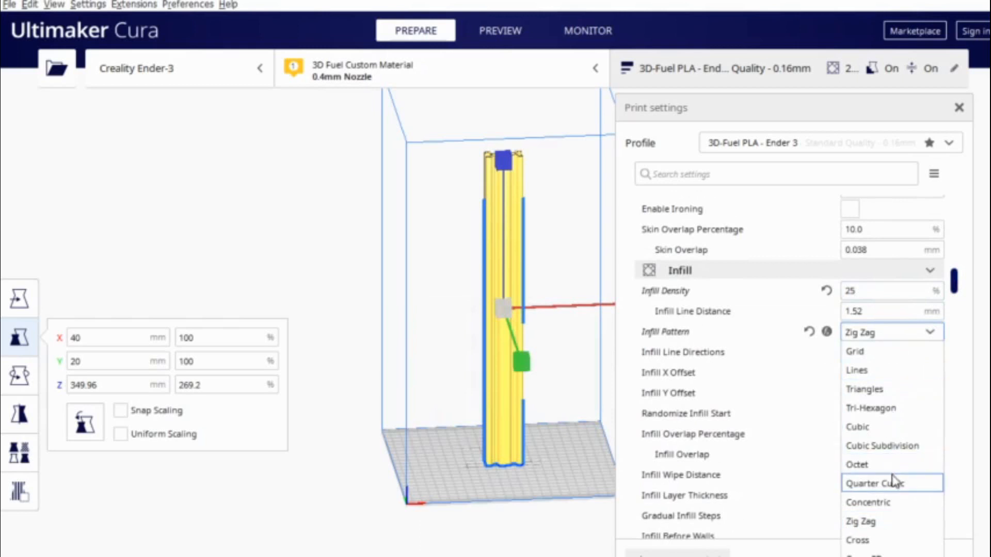
mouse_move(892, 388)
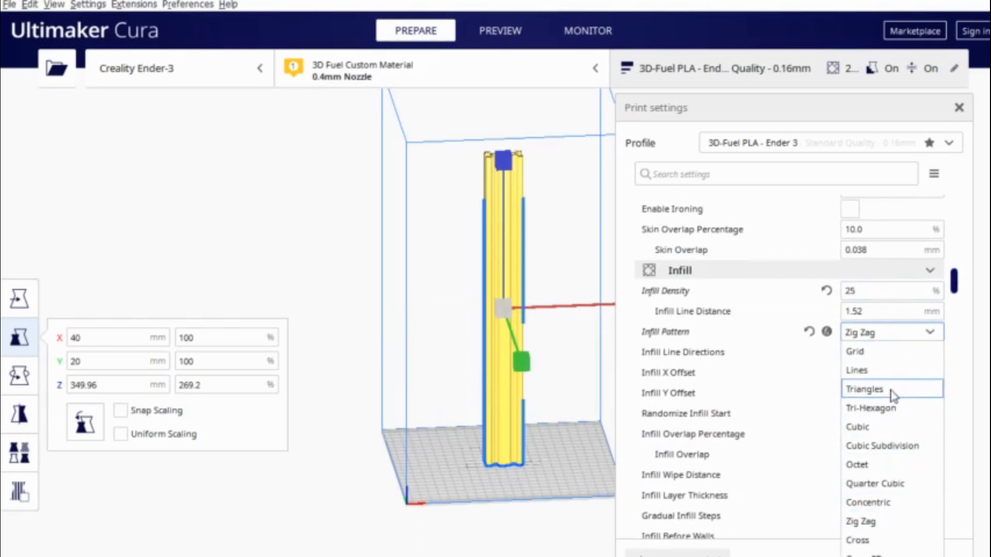
mouse_move(884, 408)
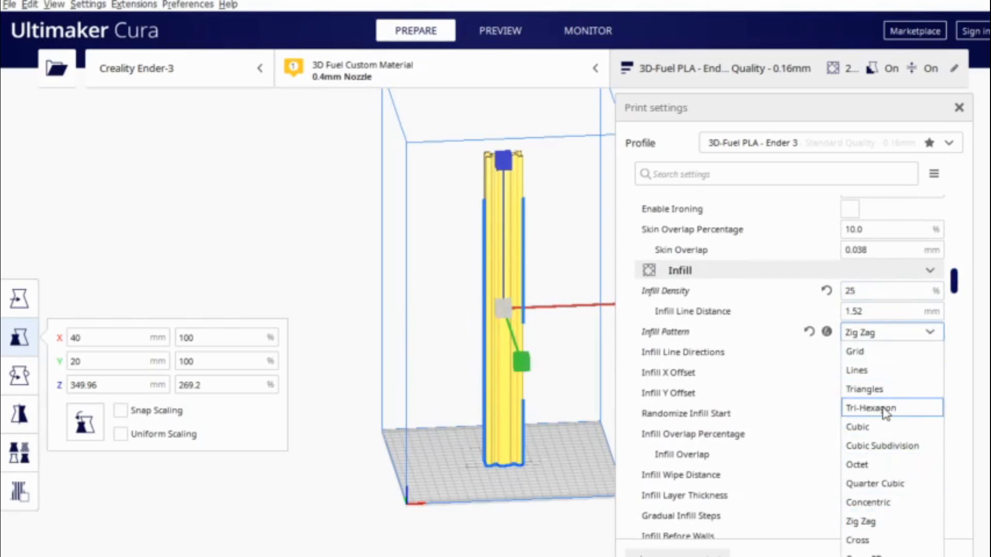
left_click(871, 407)
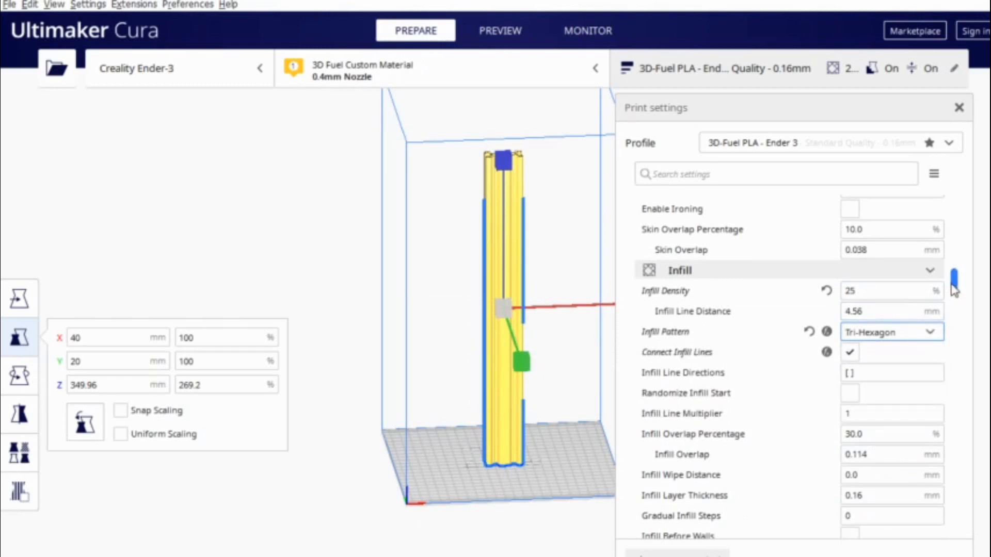
Set printing temperature to 230 °C and build plate to 65 °C, then reach Speed settings
scroll("down", 3)
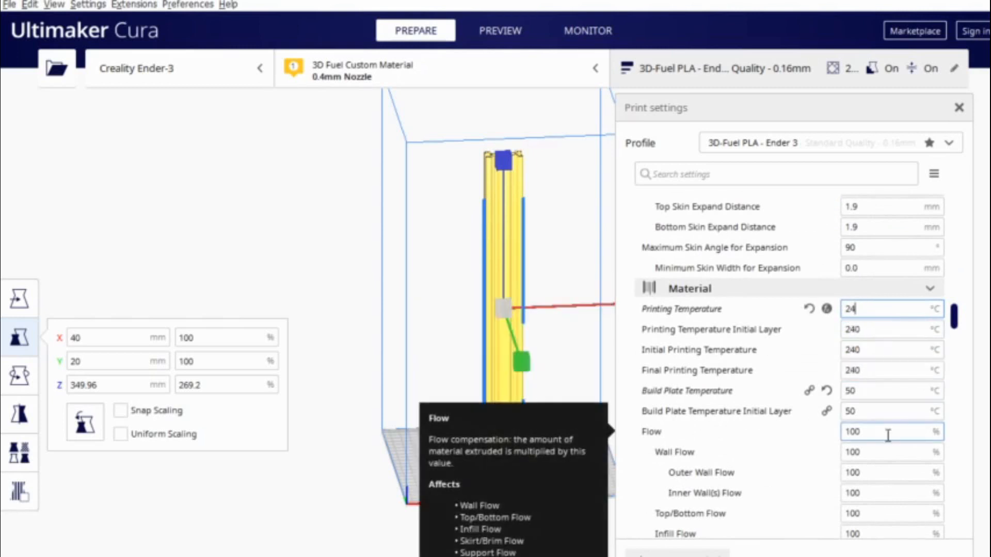
type("230")
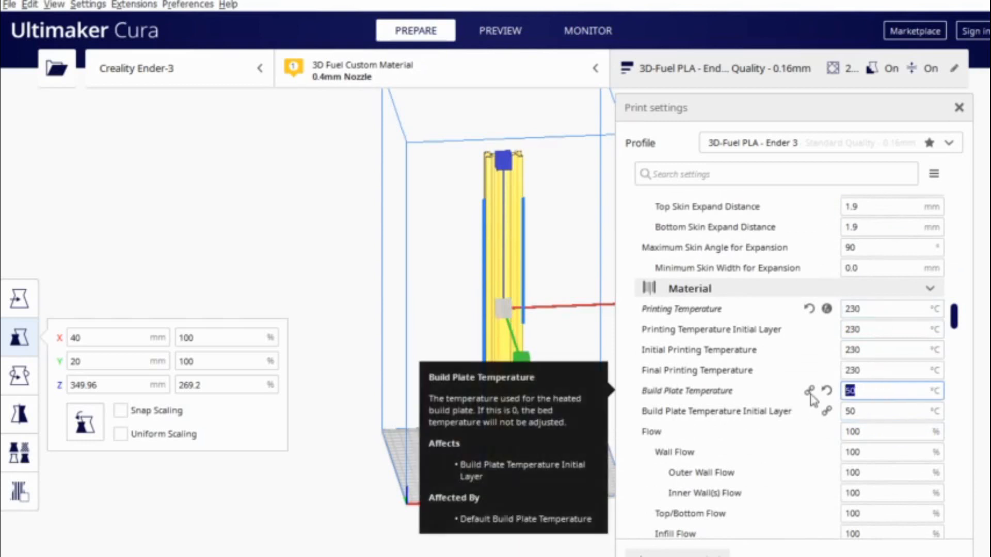
type("65")
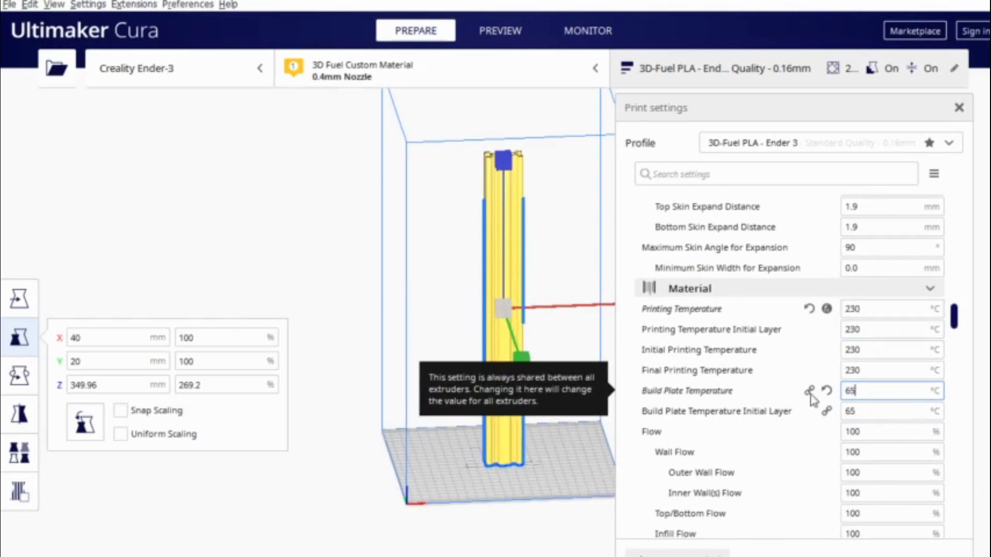
scroll("down", 3)
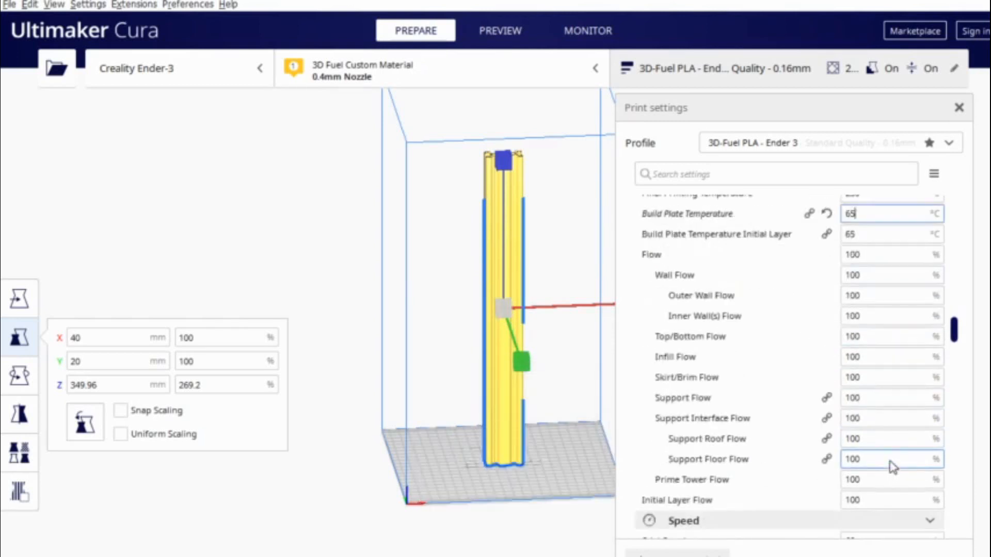
scroll("down", 3)
type("30")
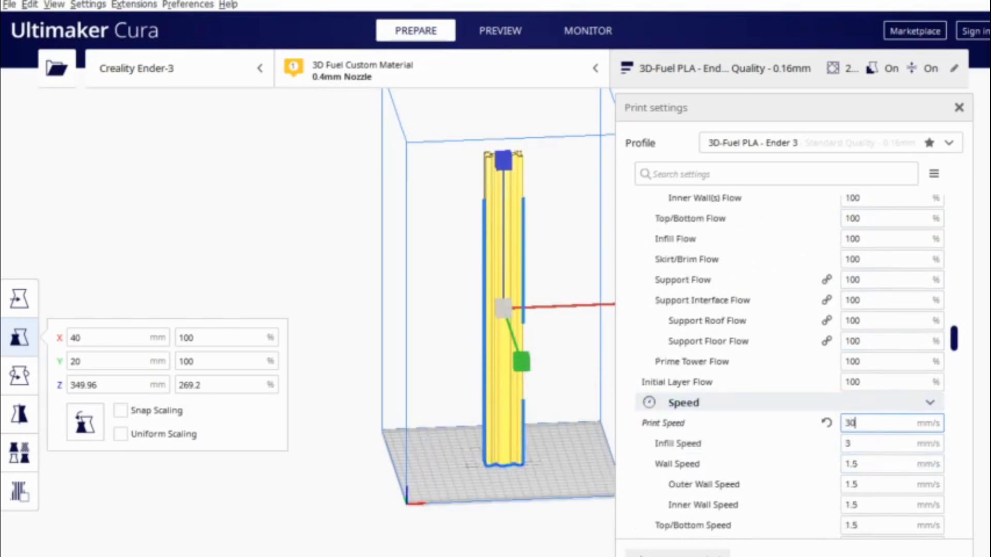
scroll("down", 3)
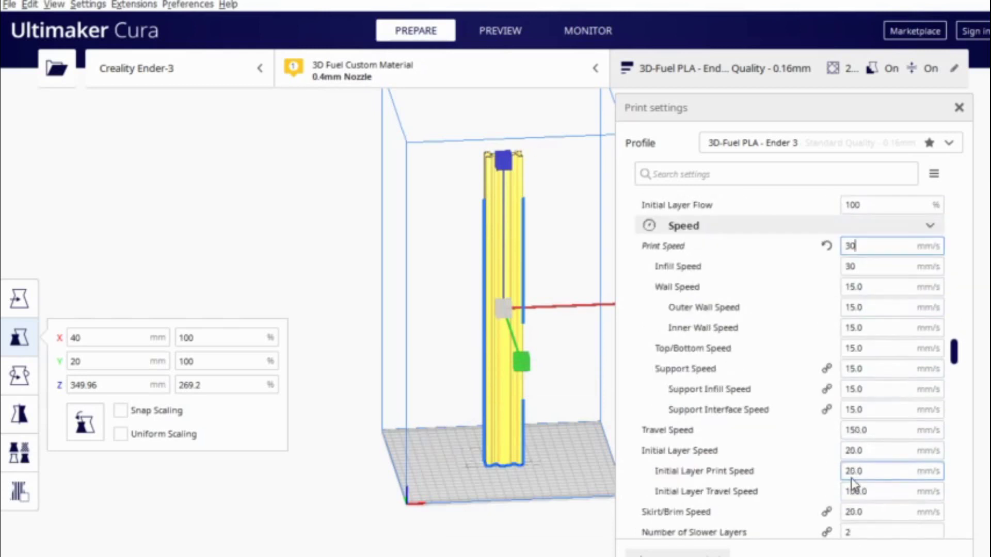
scroll("down", 3)
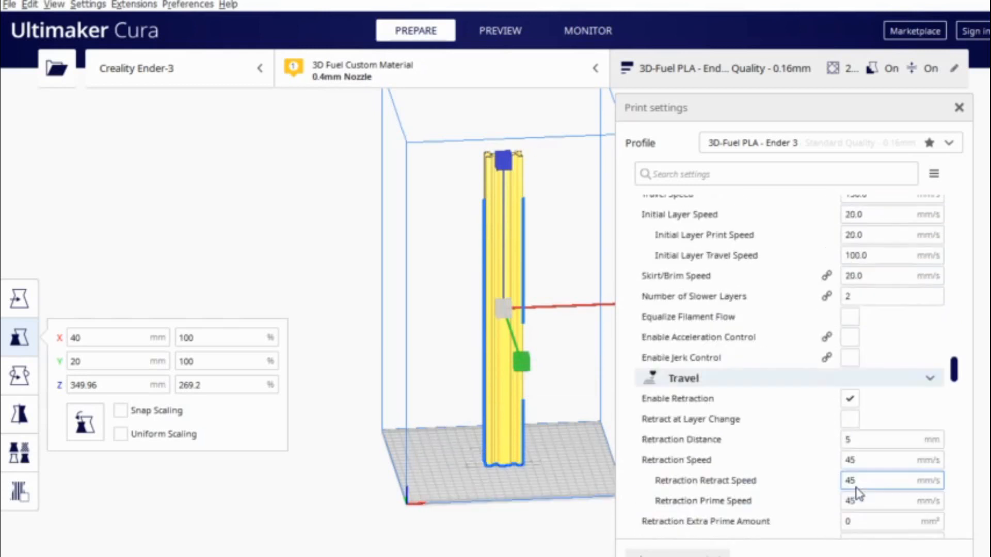
mouse_move(856, 480)
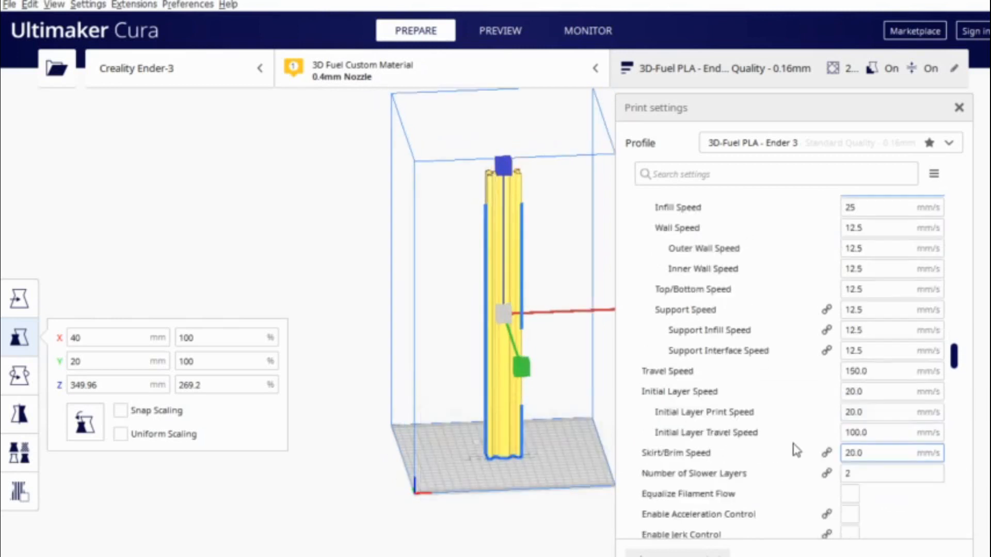
Scroll through the Travel, Cooling and Support print settings
scroll("down", 3)
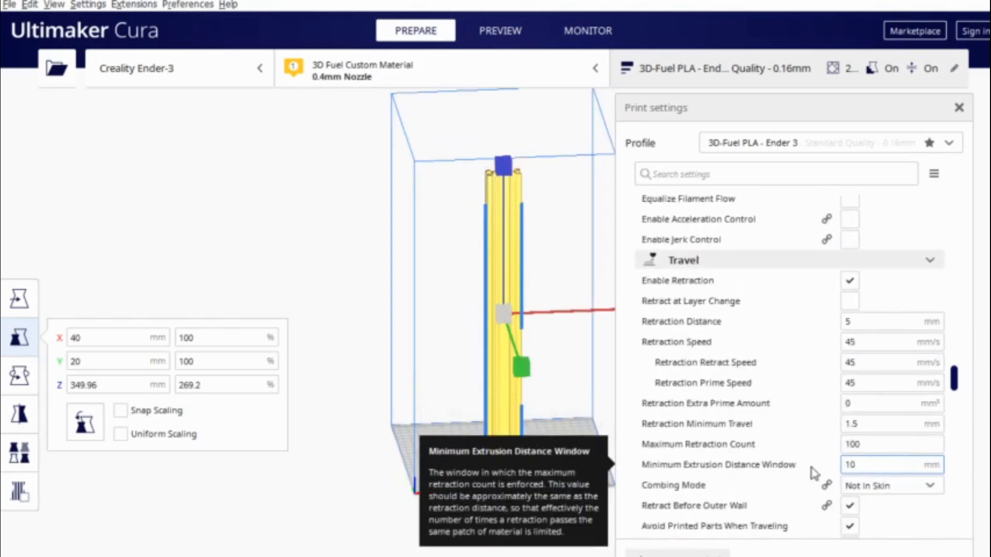
scroll("down", 3)
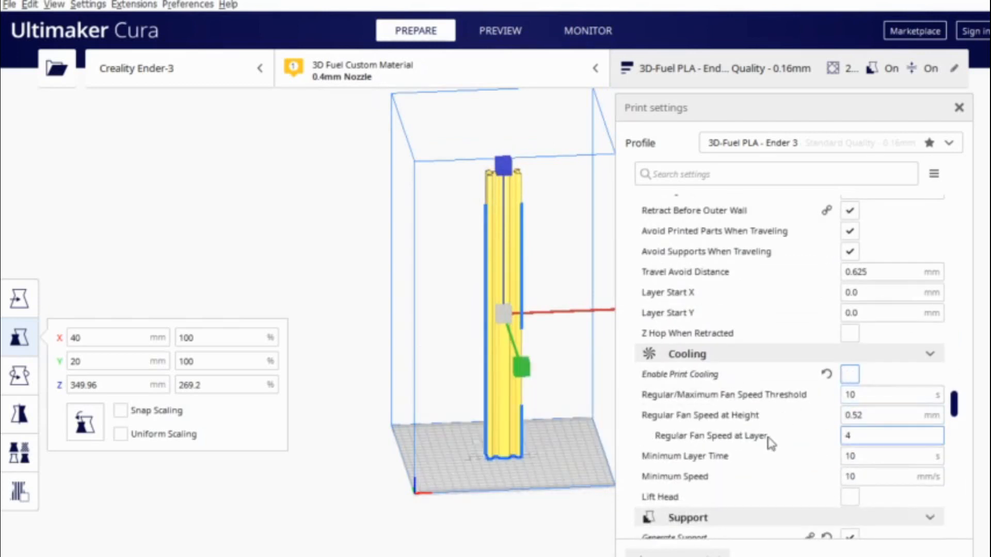
scroll("down", 3)
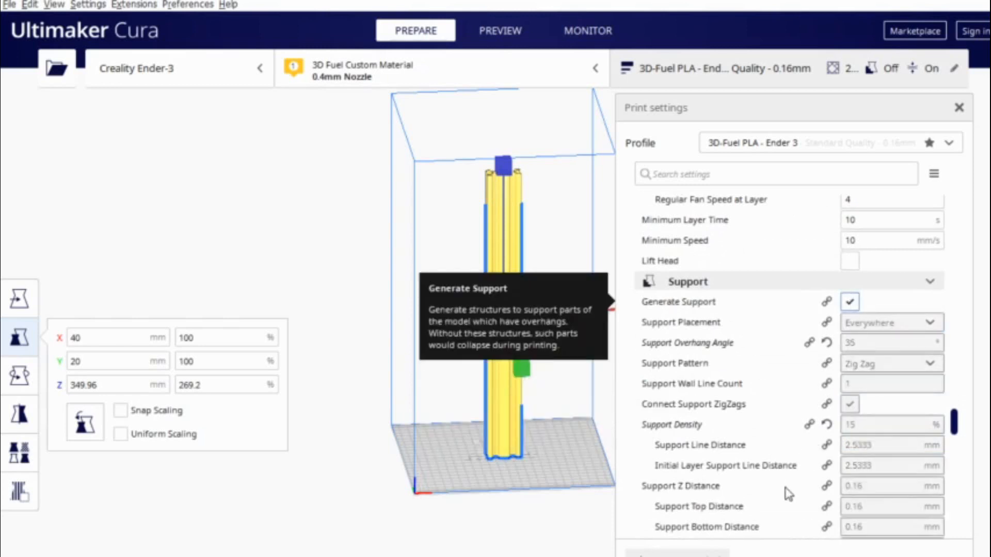
scroll("down", 3)
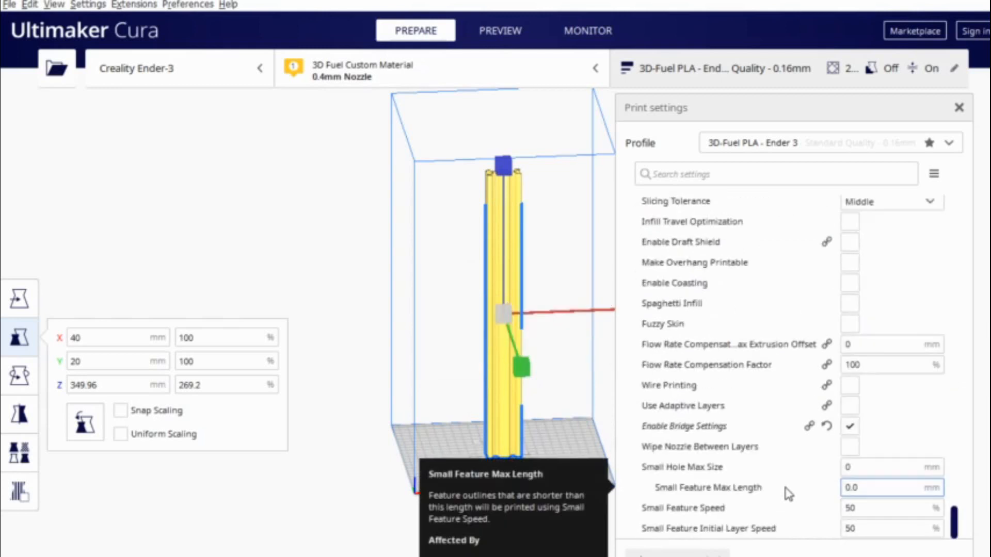
scroll("up", 3)
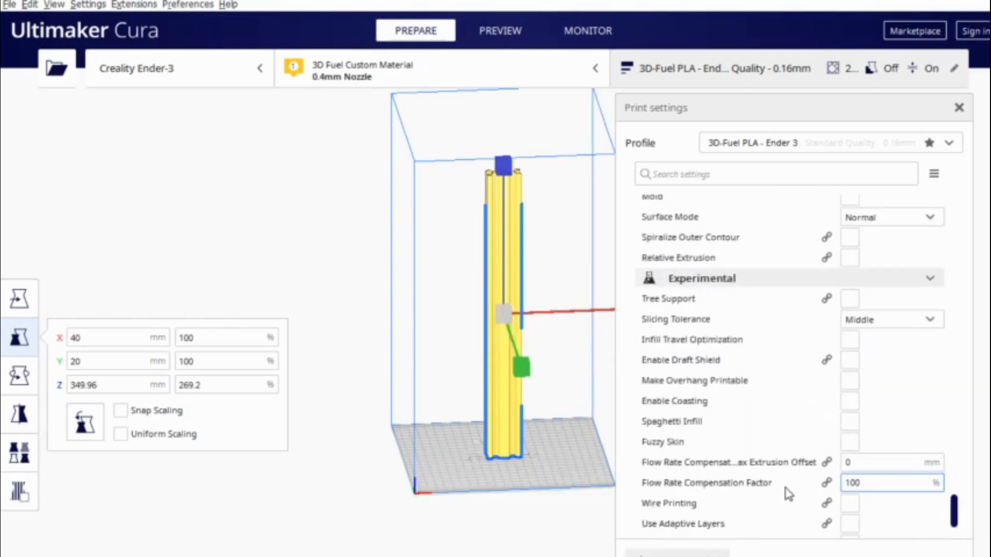
scroll("up", 3)
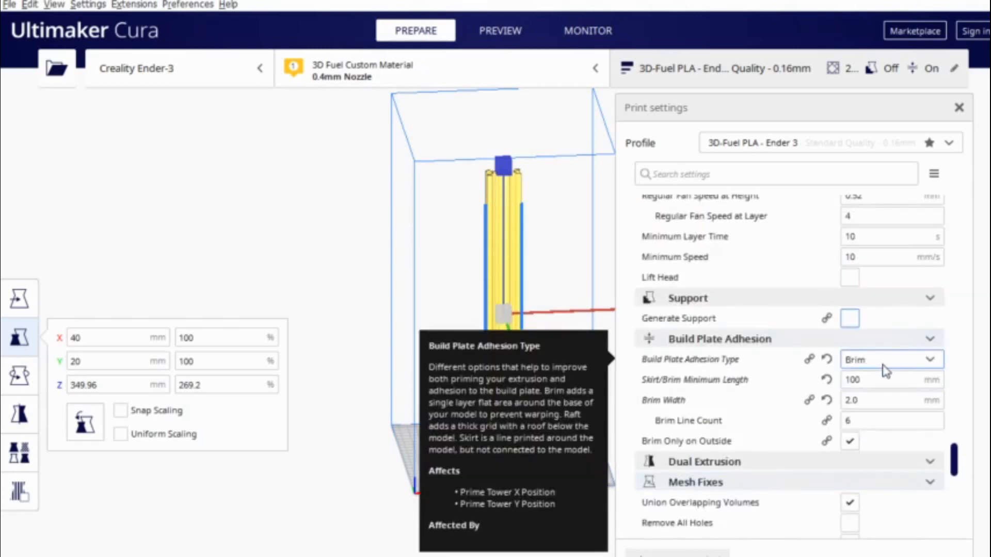
mouse_move(900, 369)
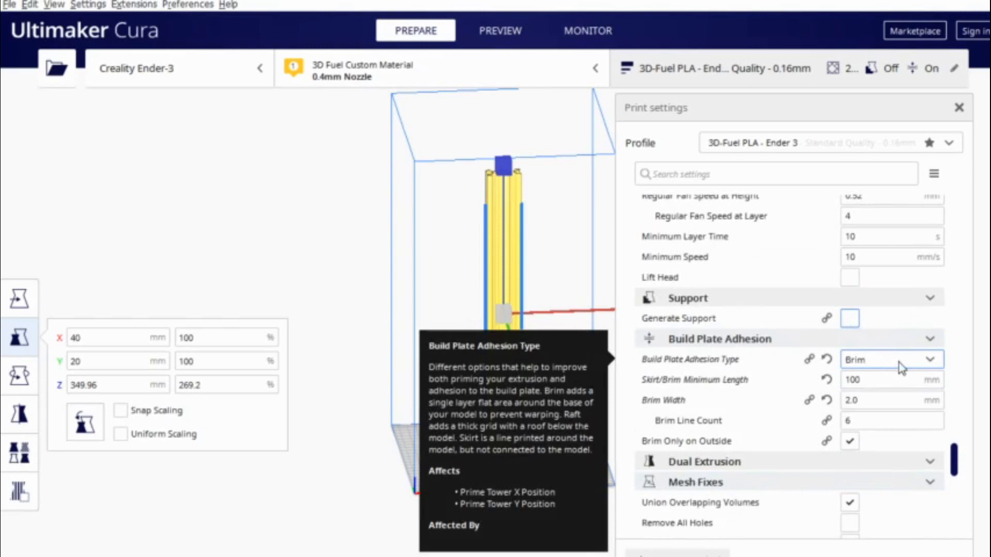
Switch the Build Plate Adhesion Type setting from Brim to Raft
left_click(891, 360)
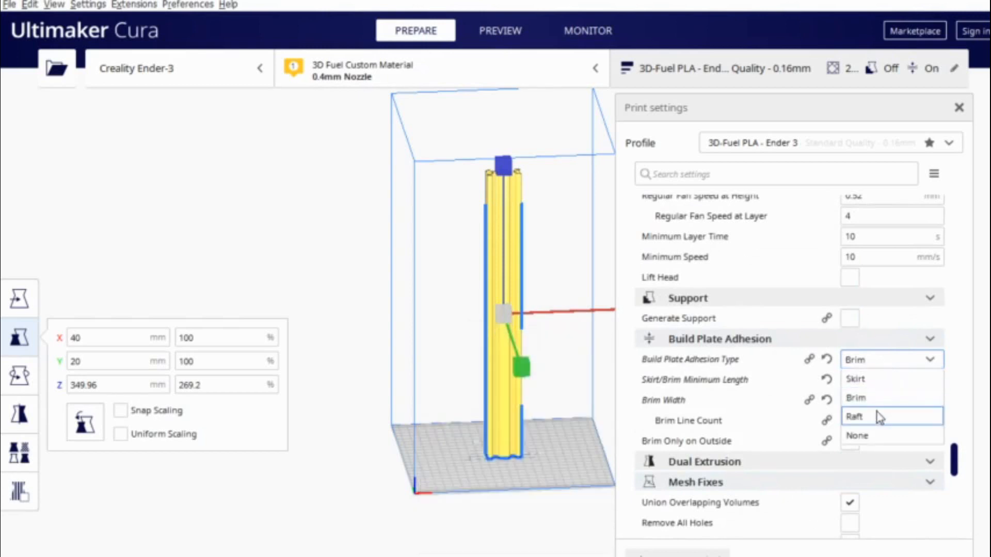
left_click(853, 415)
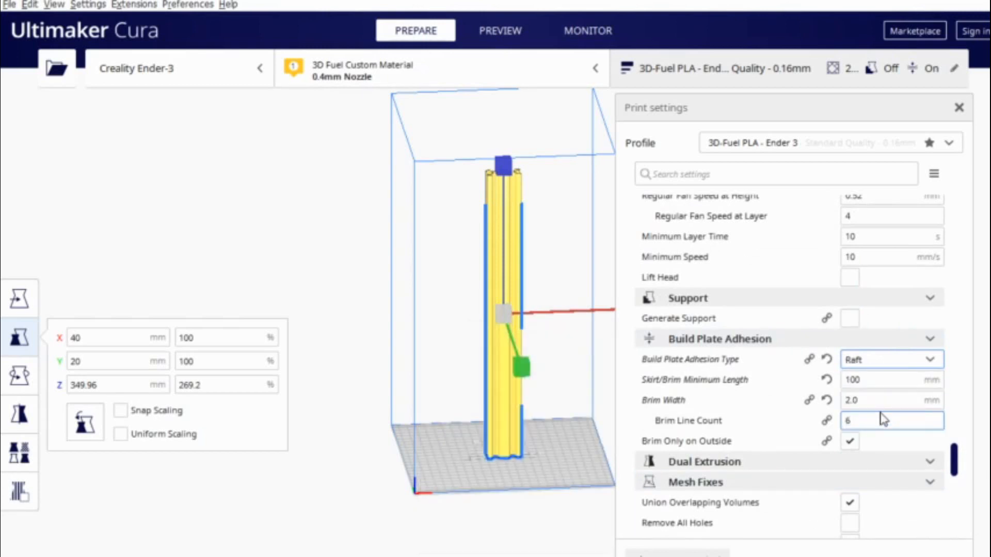